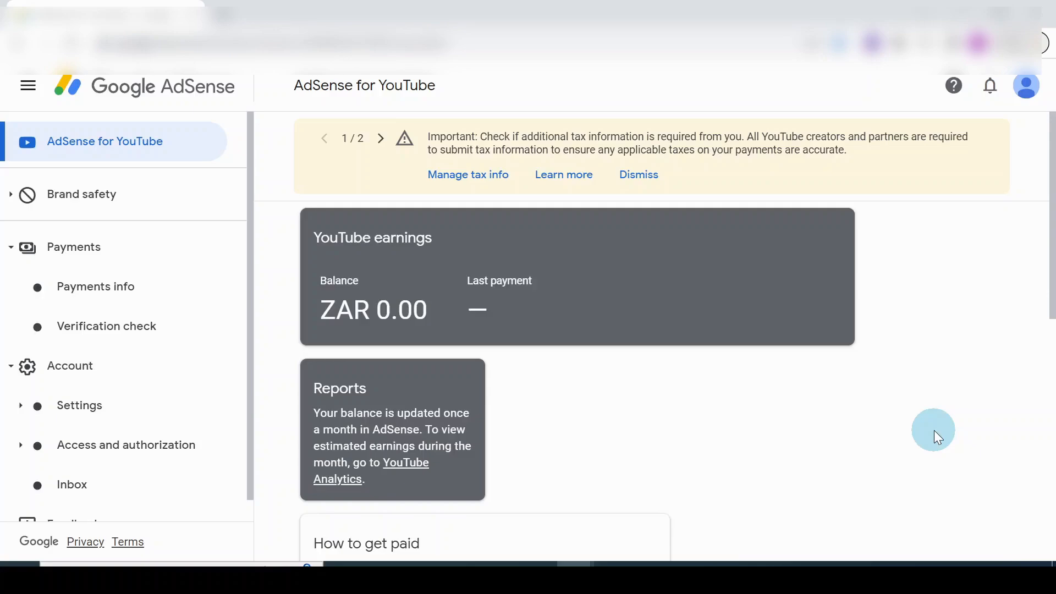
pyautogui.moveTo(932, 442)
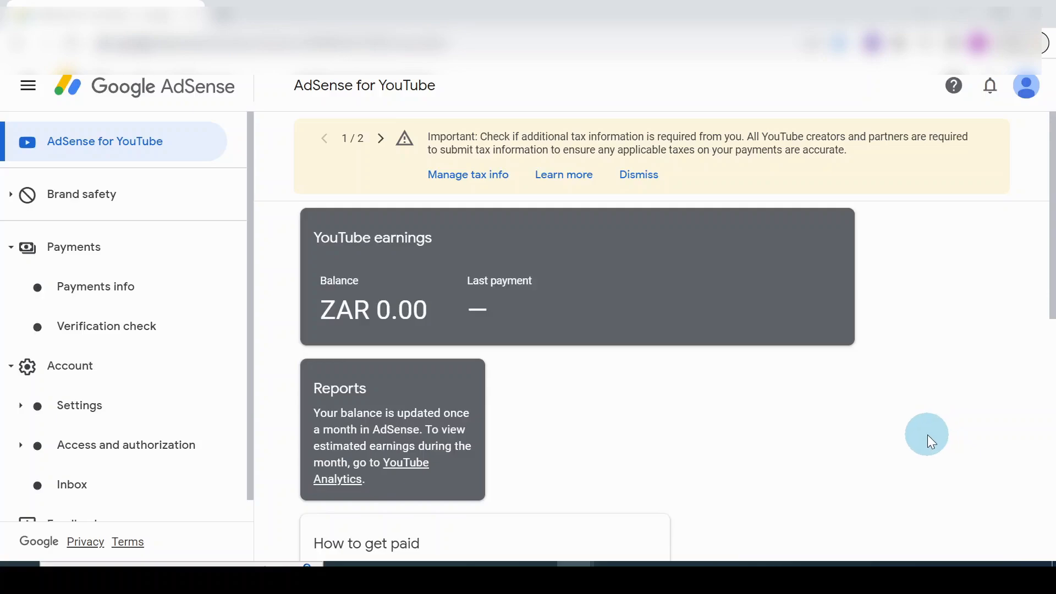
pyautogui.moveTo(674, 425)
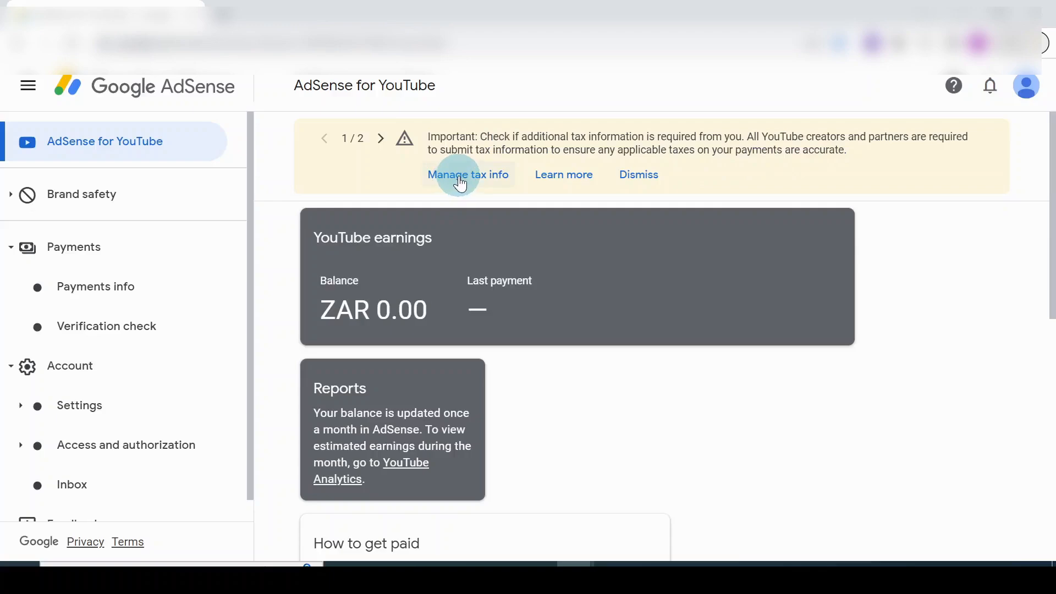
# Reach the Manage tax info page showing no United States tax info on file.
pyautogui.click(96, 286)
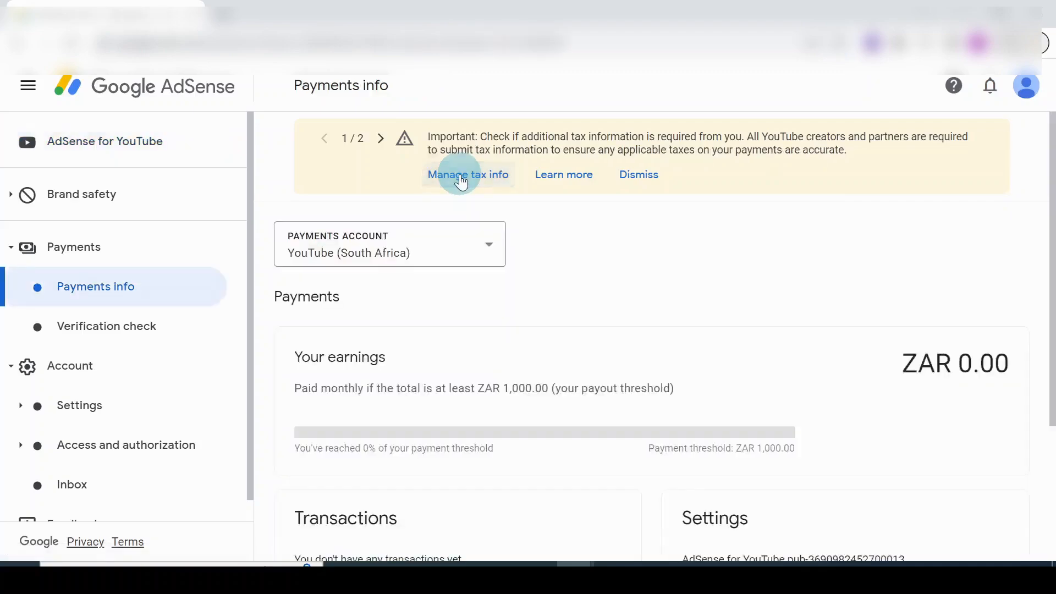
pyautogui.click(469, 175)
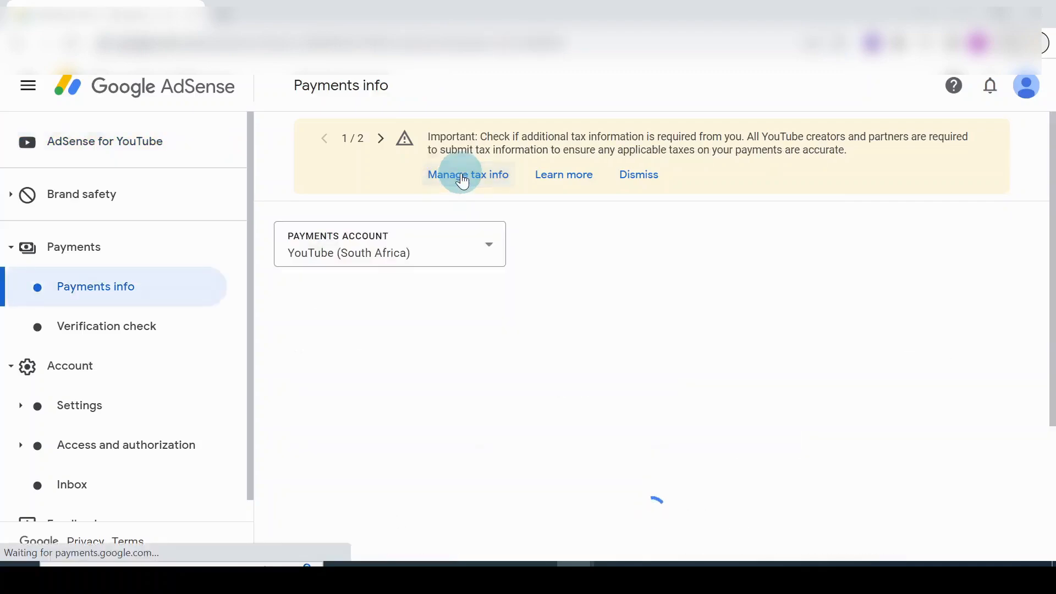
pyautogui.click(467, 175)
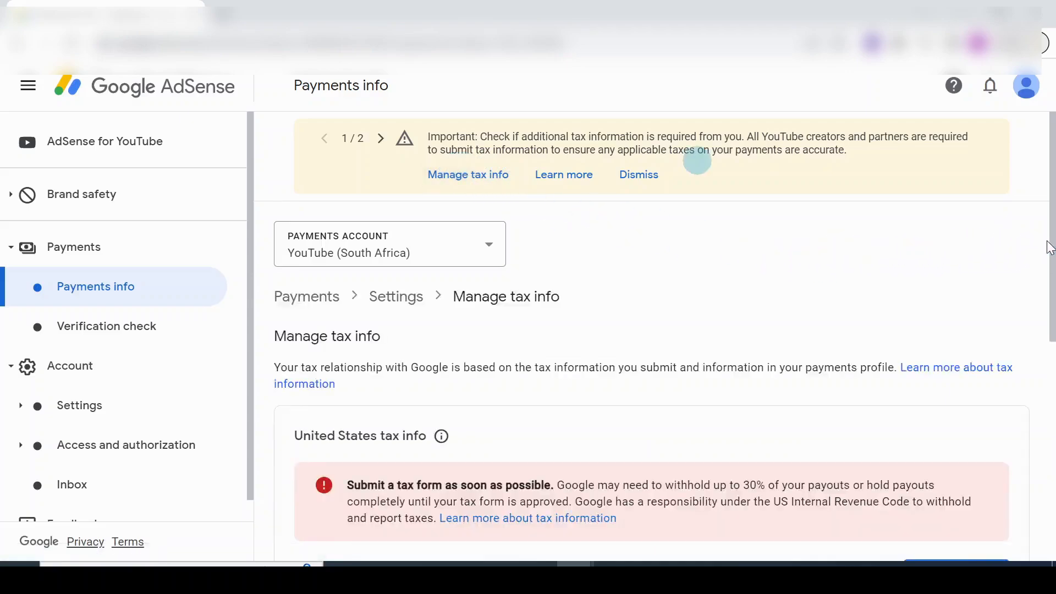
pyautogui.scroll(-3)
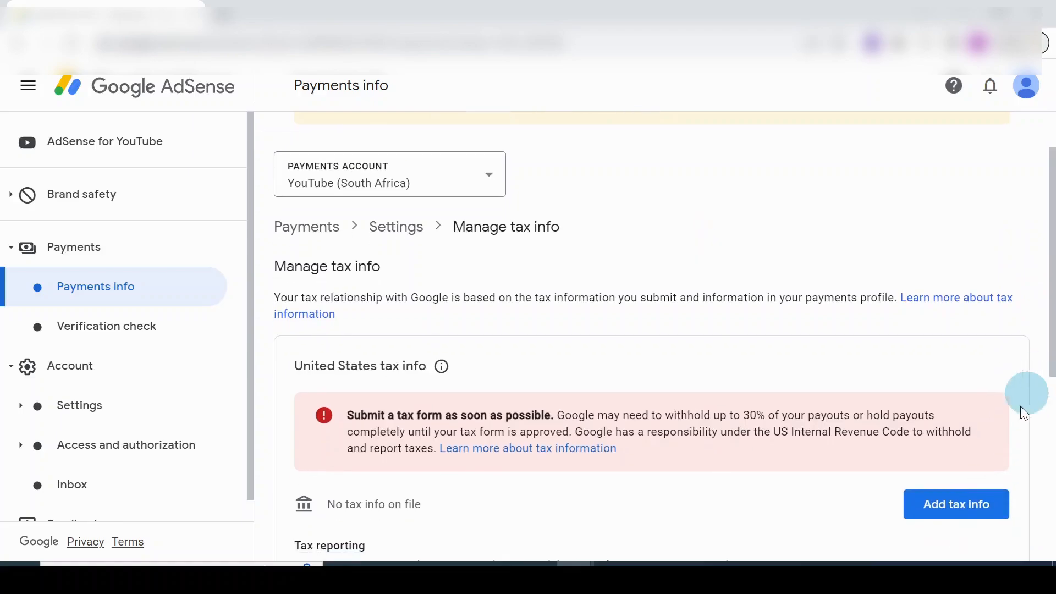
# Start adding US tax info and re-verify the account with the Google password.
pyautogui.click(954, 504)
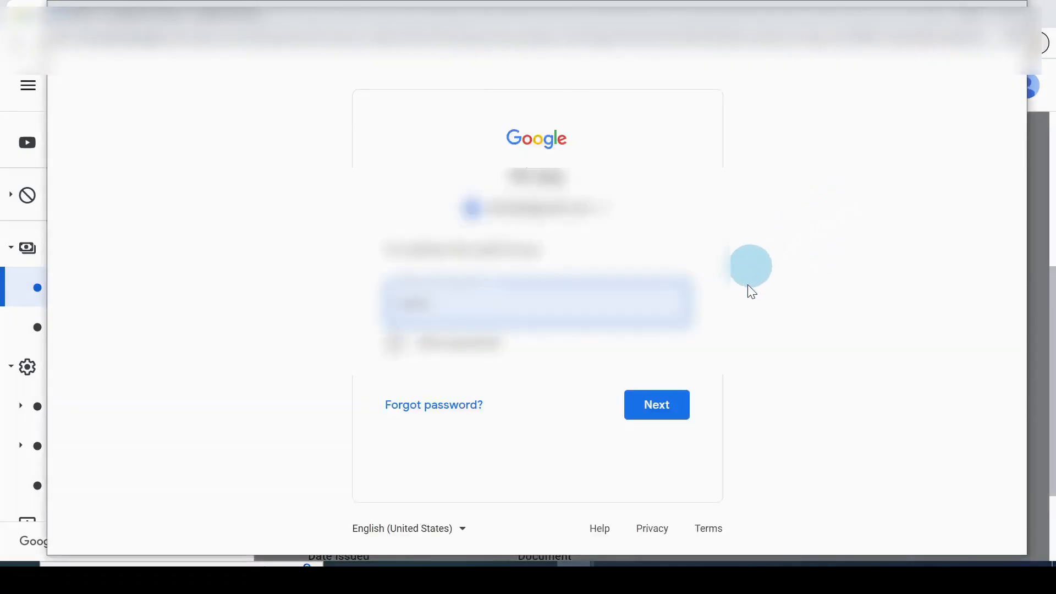
pyautogui.moveTo(779, 334)
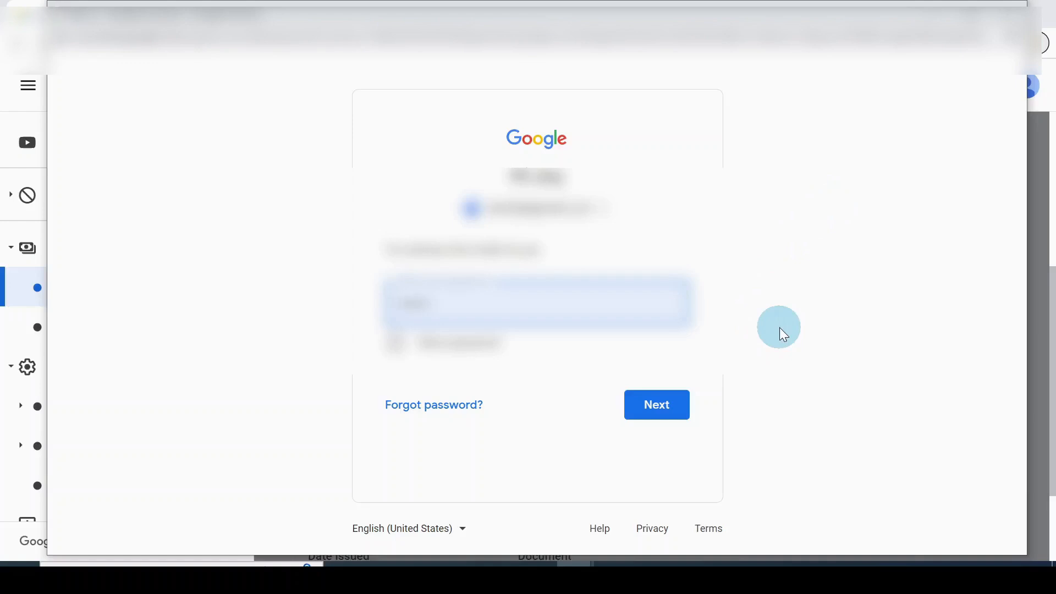
pyautogui.click(655, 405)
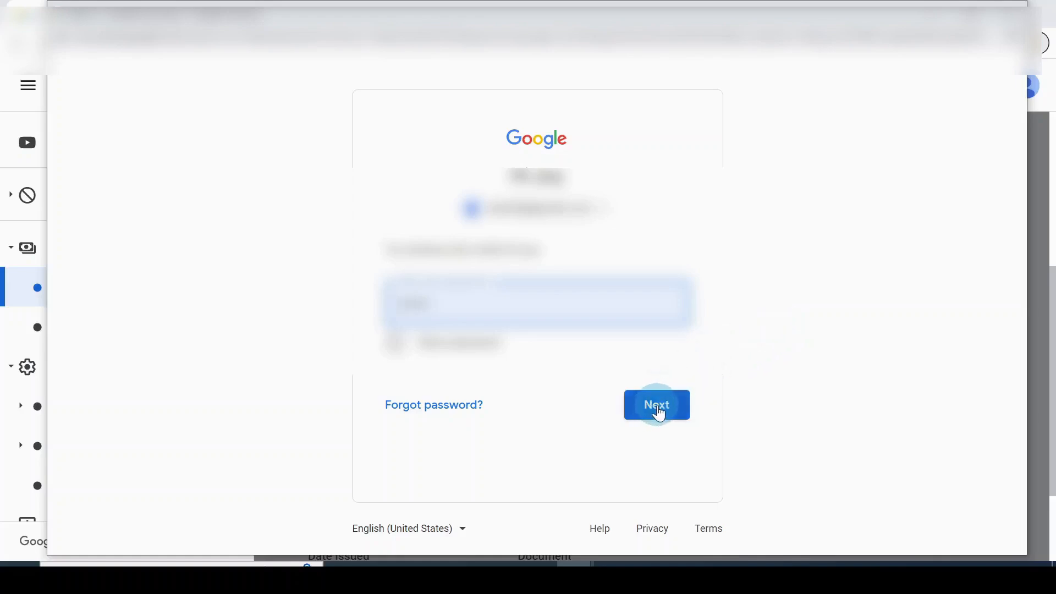
pyautogui.click(656, 405)
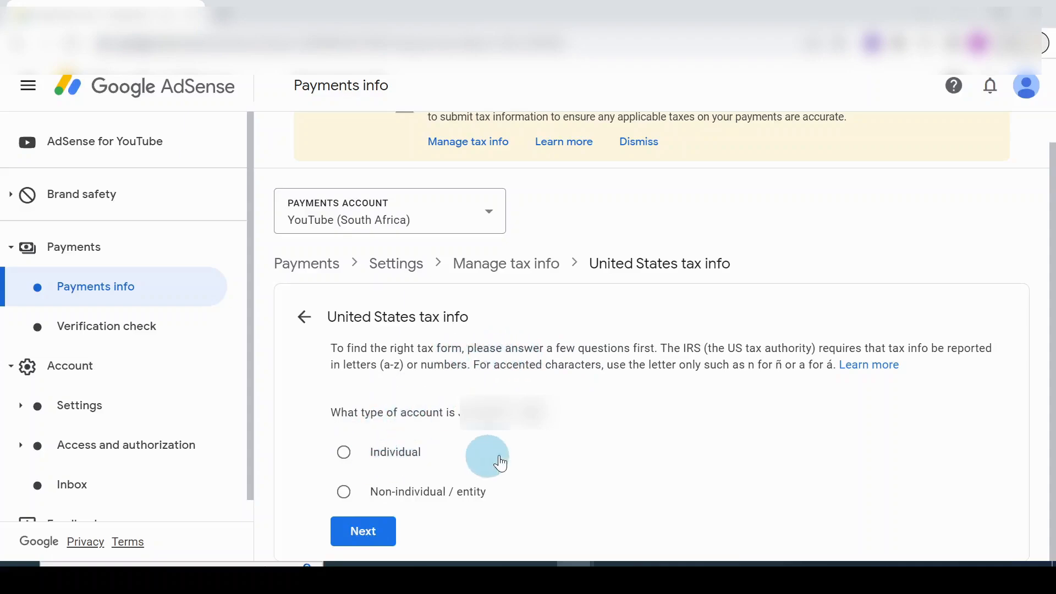
pyautogui.moveTo(561, 432)
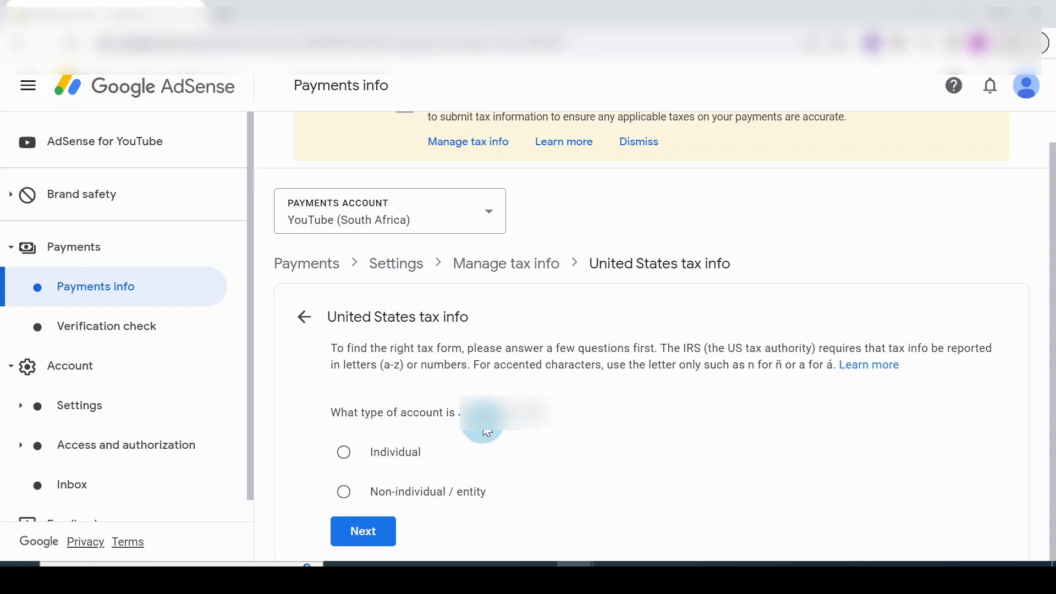
pyautogui.moveTo(357, 435)
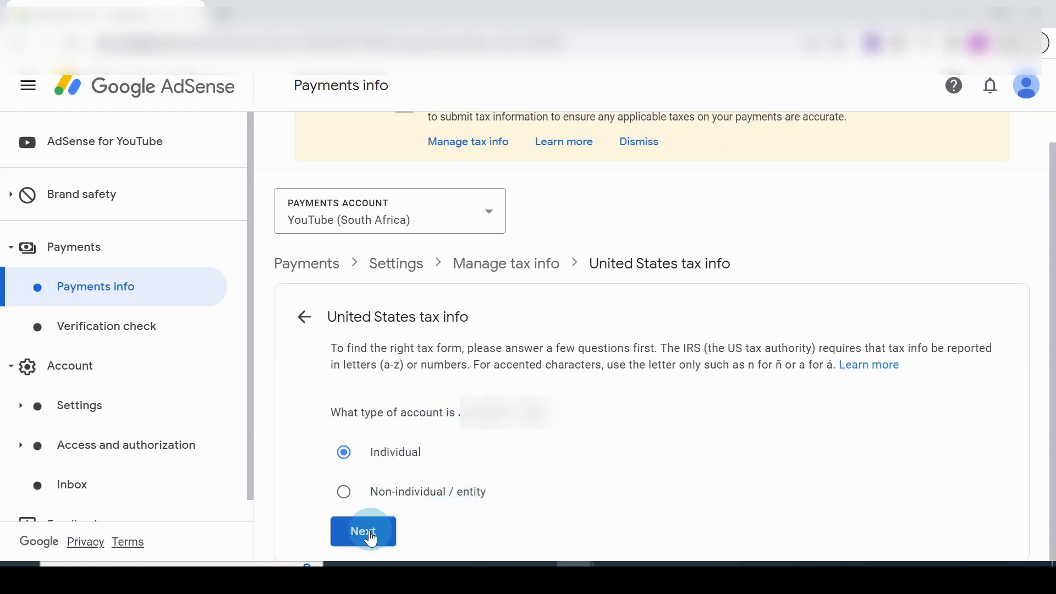
# Answer as an Individual, not a US citizen or resident, choosing the W-8BEN form.
pyautogui.click(362, 532)
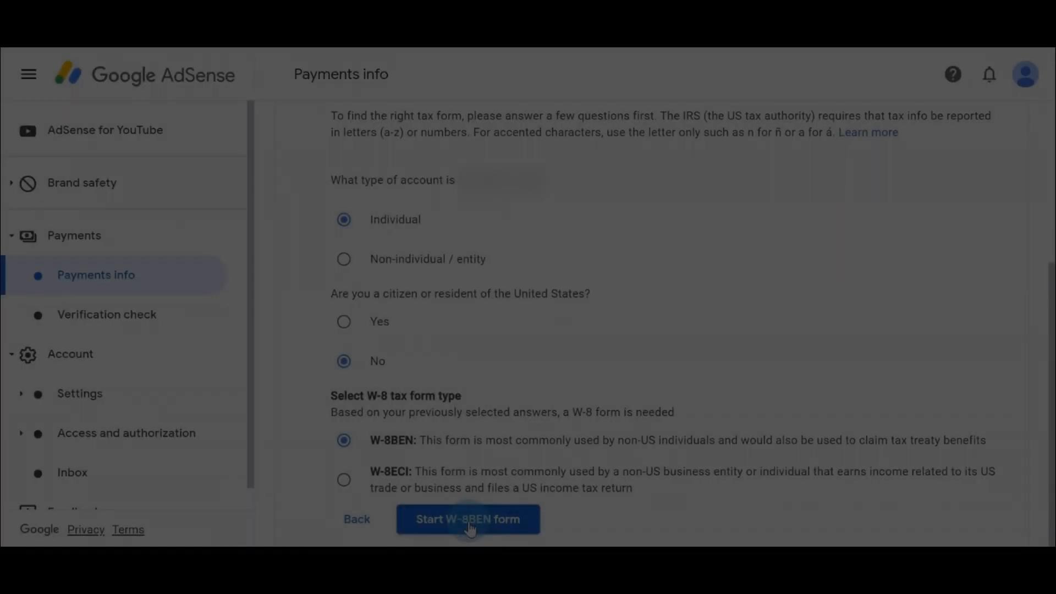
pyautogui.click(468, 518)
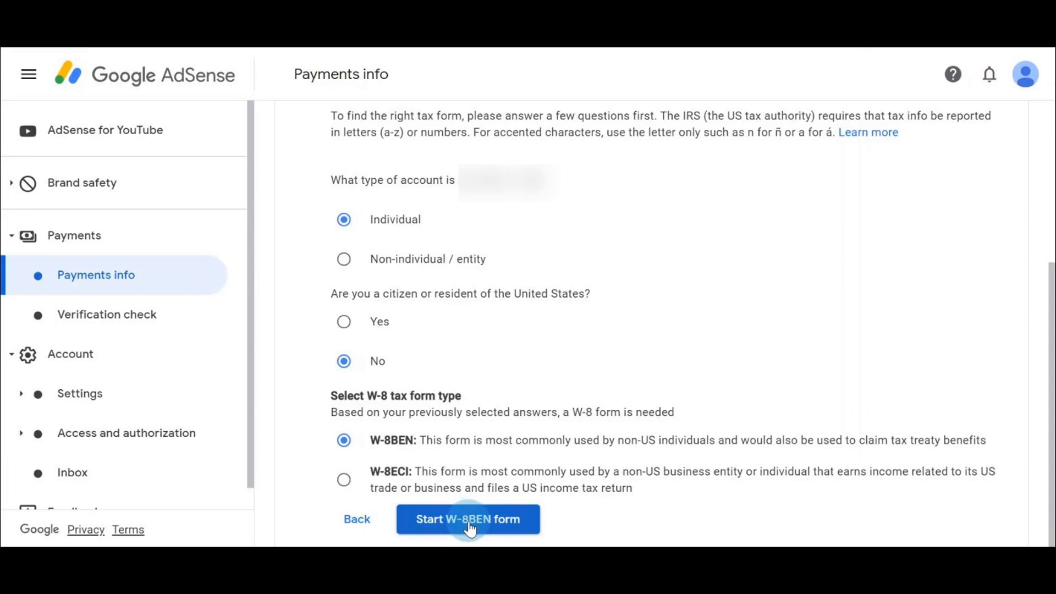
# Fill the W-8BEN tax identity with name, South Africa citizenship and foreign TIN, then continue.
pyautogui.click(467, 519)
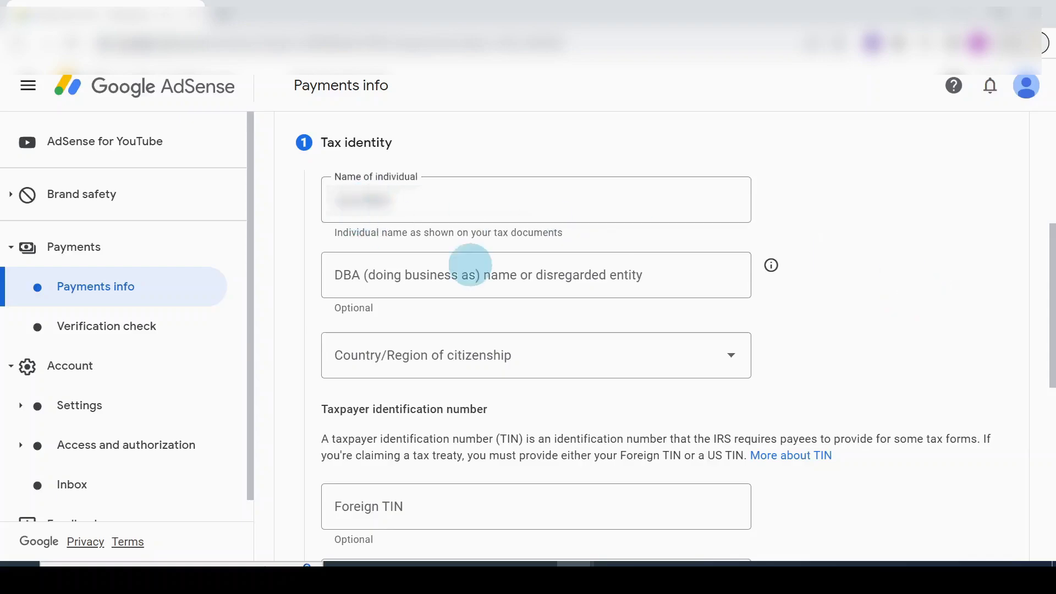
pyautogui.moveTo(469, 245)
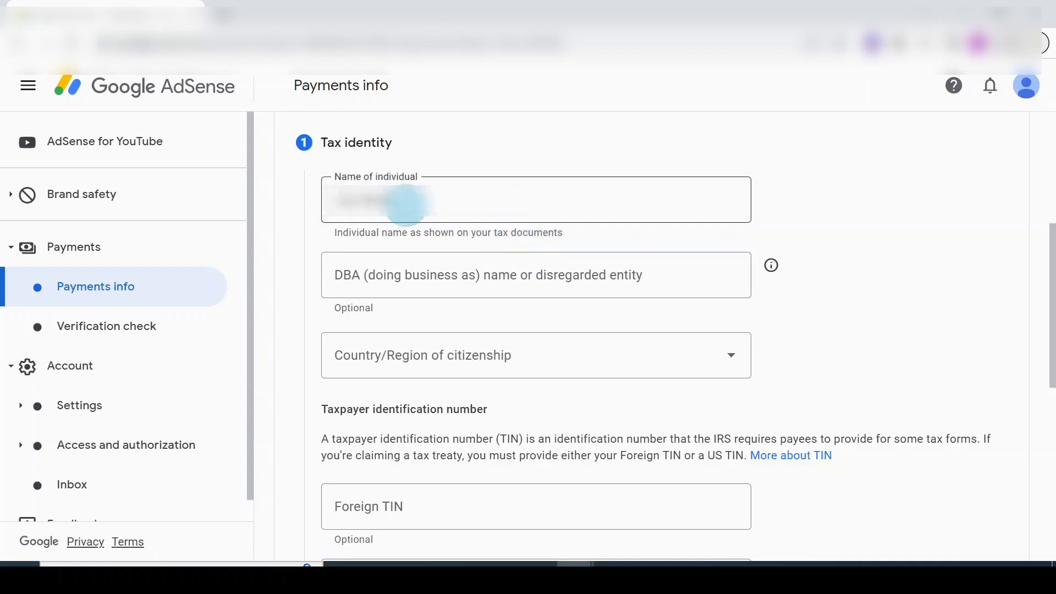
pyautogui.click(536, 199)
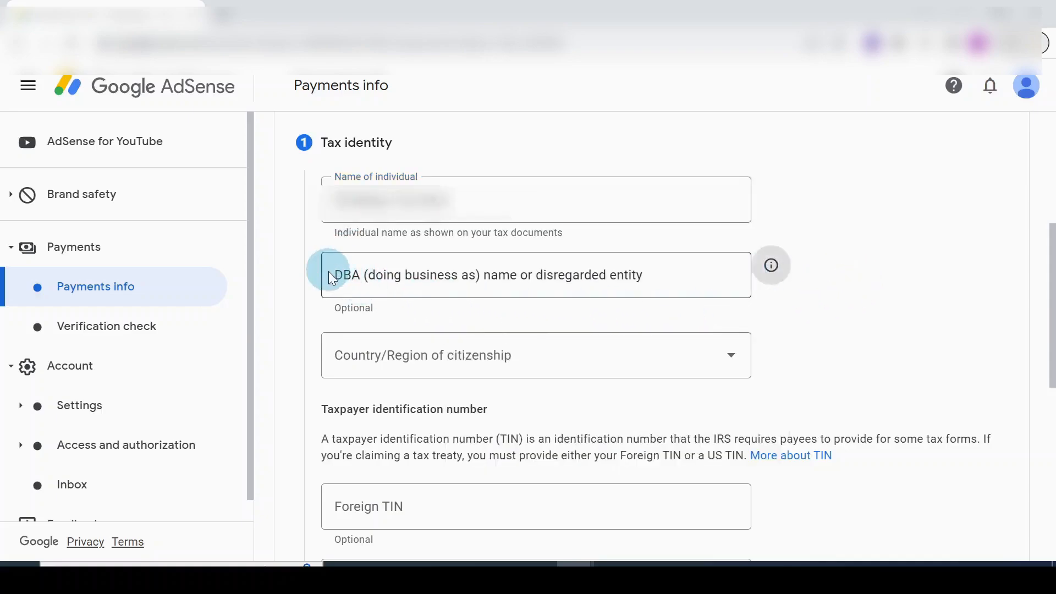
pyautogui.click(472, 274)
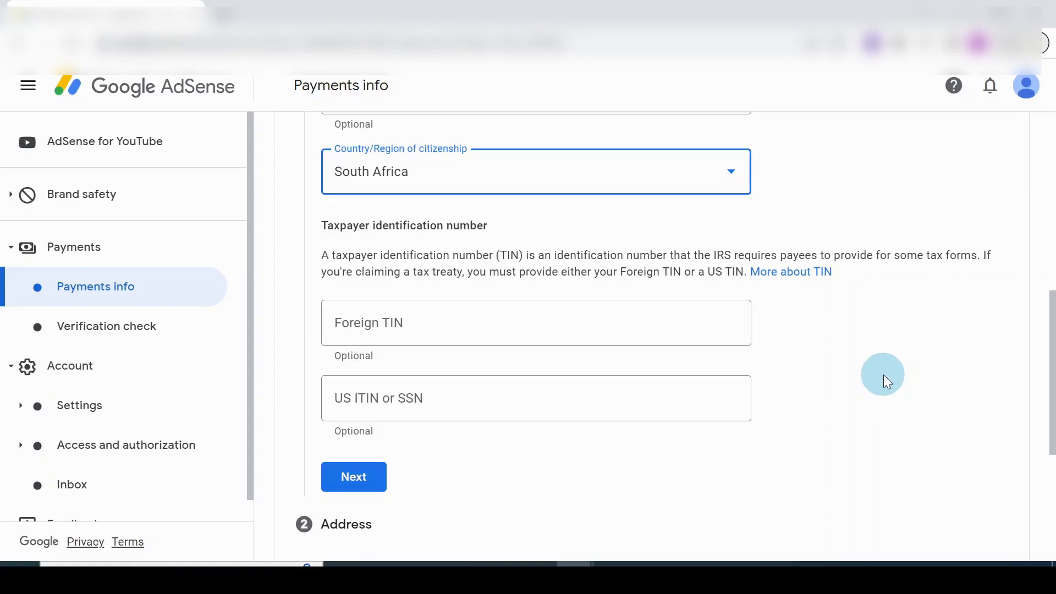
pyautogui.moveTo(400, 242)
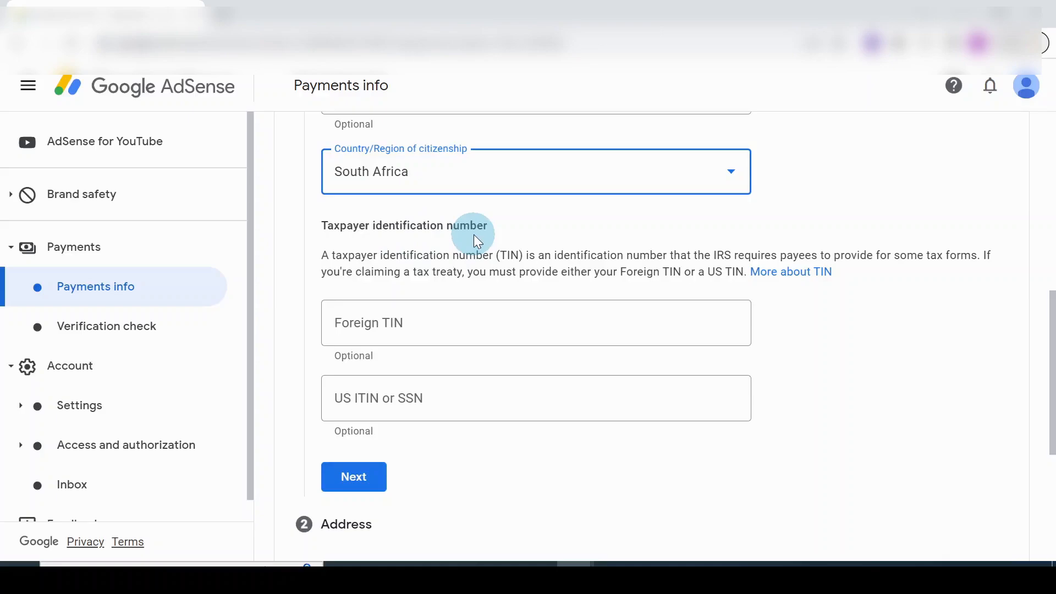
pyautogui.moveTo(534, 272)
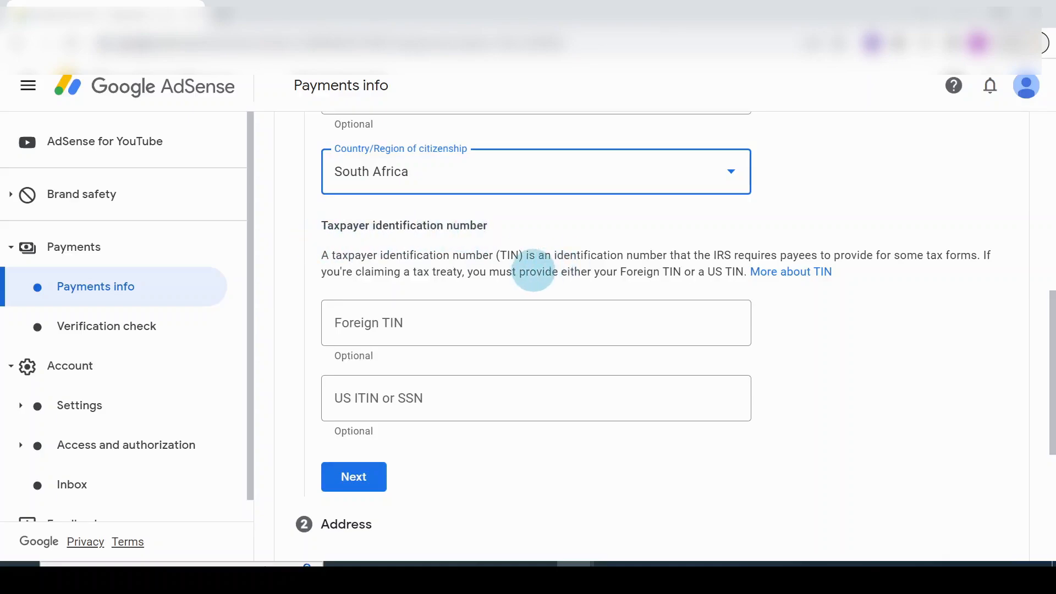
pyautogui.moveTo(512, 300)
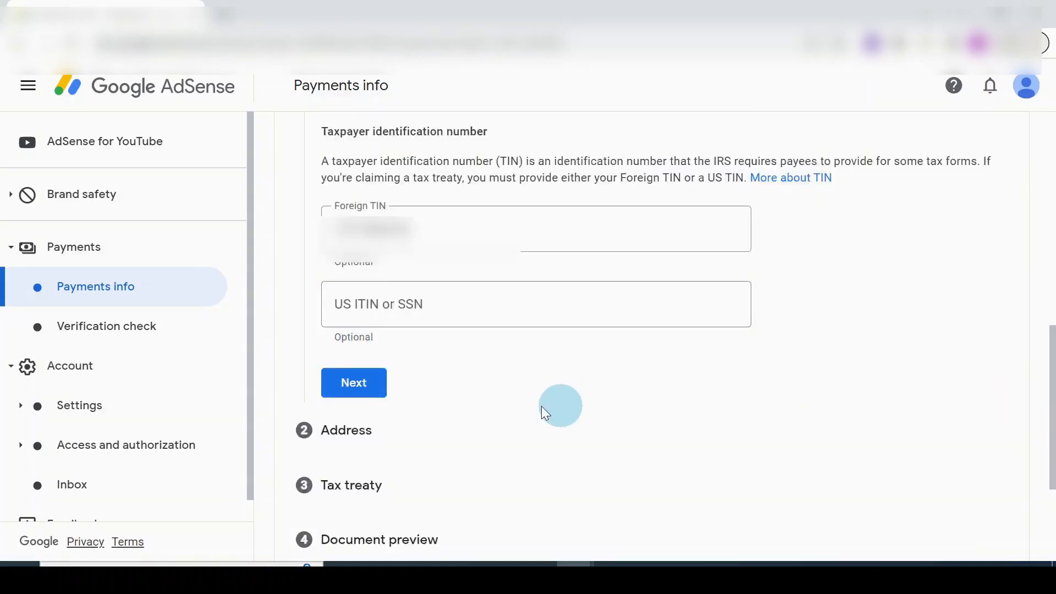
pyautogui.click(353, 382)
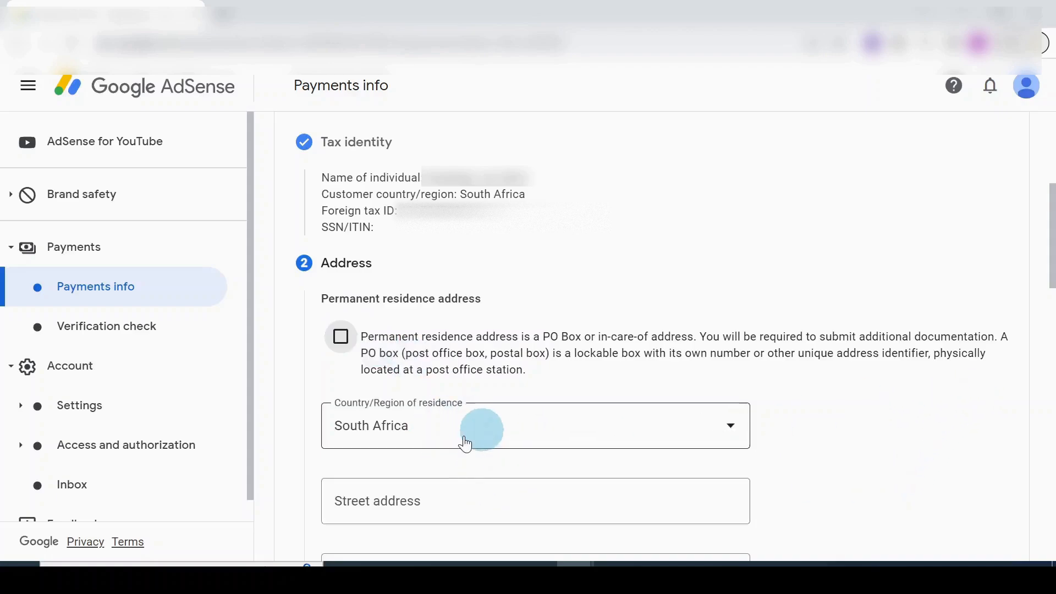
# Mark the mailing address as same as the South Africa permanent residence address and continue.
pyautogui.scroll(-3)
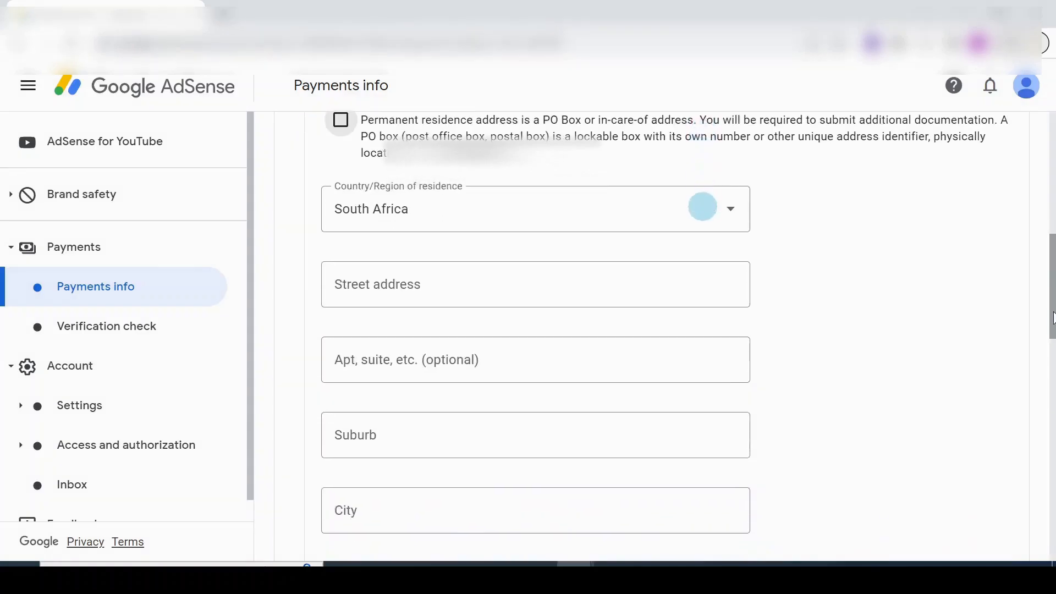
pyautogui.scroll(-3)
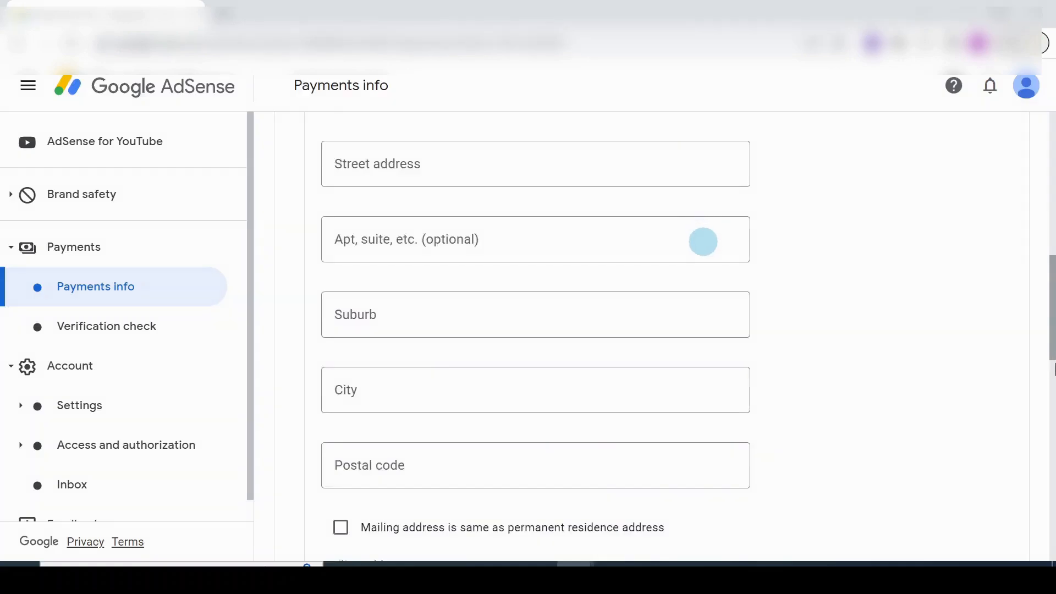
pyautogui.scroll(-3)
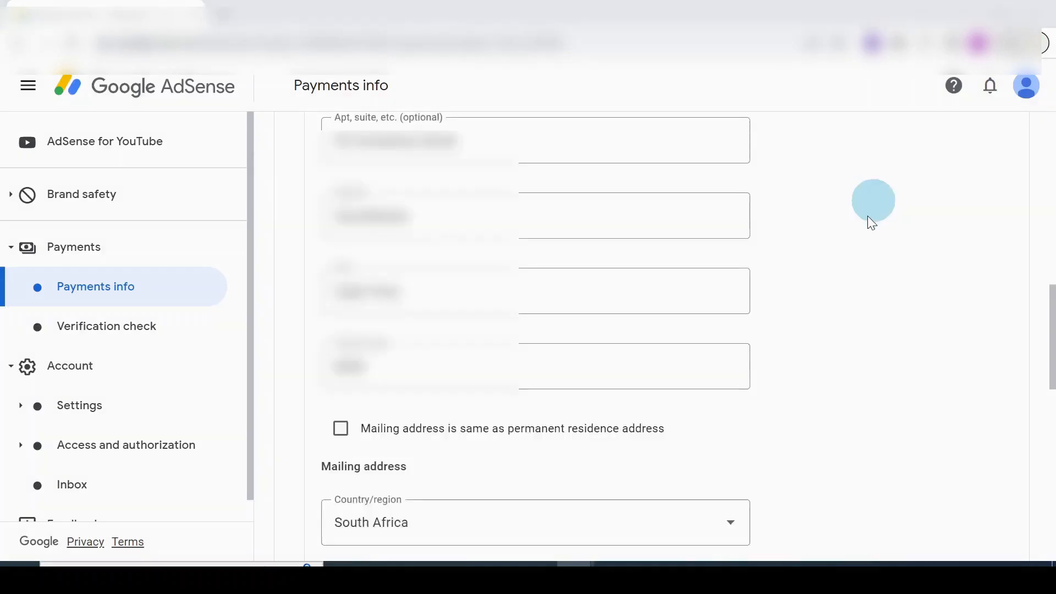
pyautogui.scroll(-3)
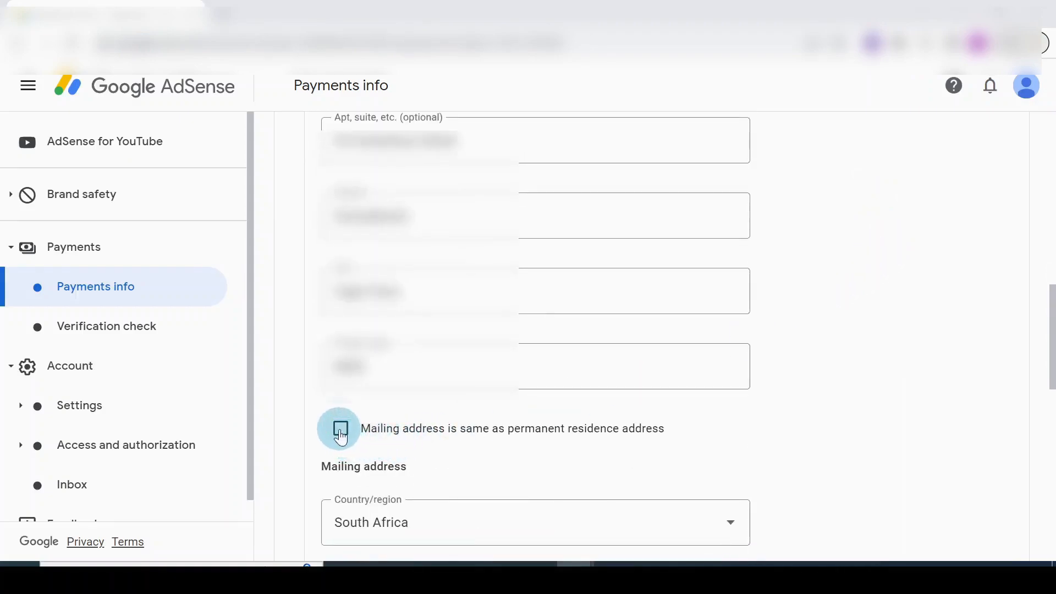
pyautogui.click(340, 428)
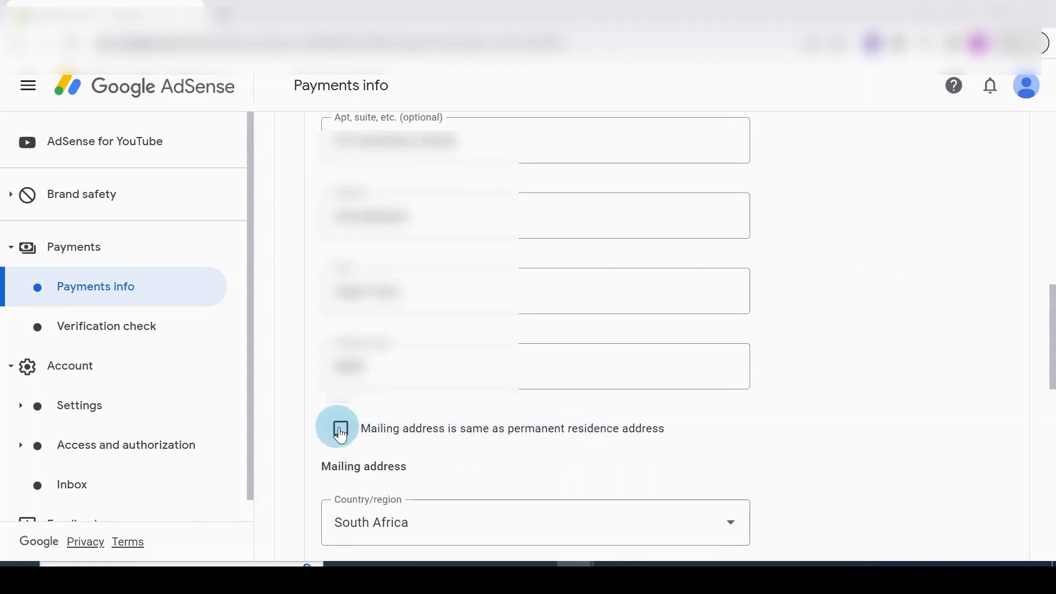
pyautogui.click(341, 428)
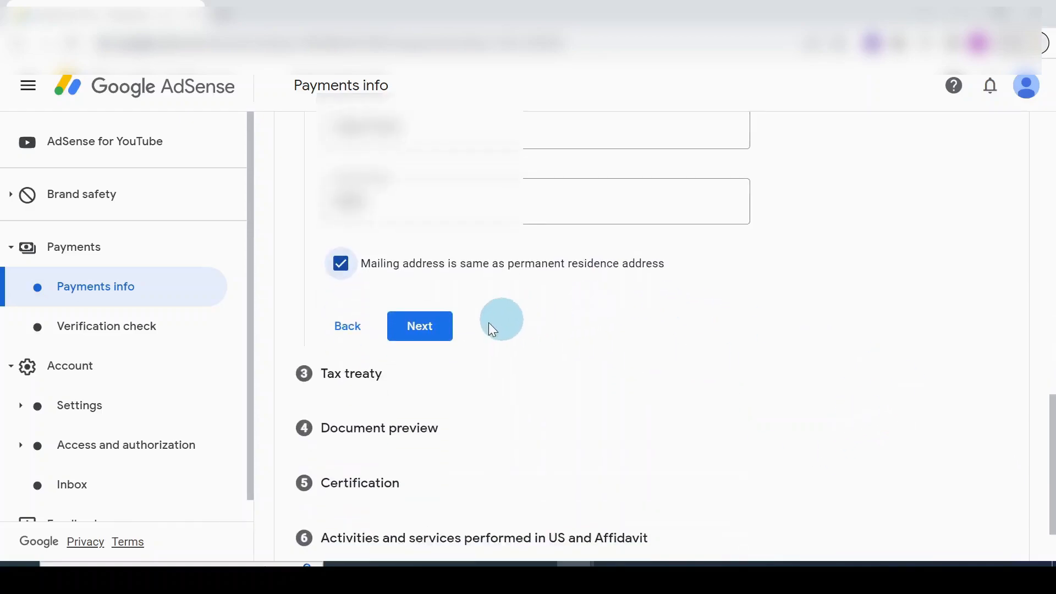
pyautogui.click(419, 326)
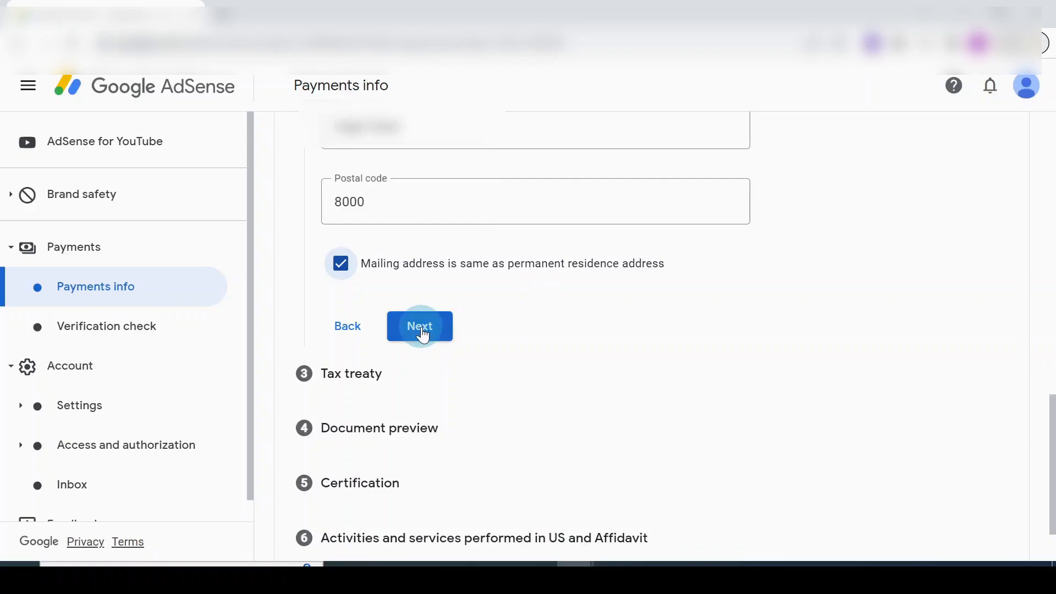
# Claim a reduced treaty withholding rate as a resident of South Africa.
pyautogui.click(420, 326)
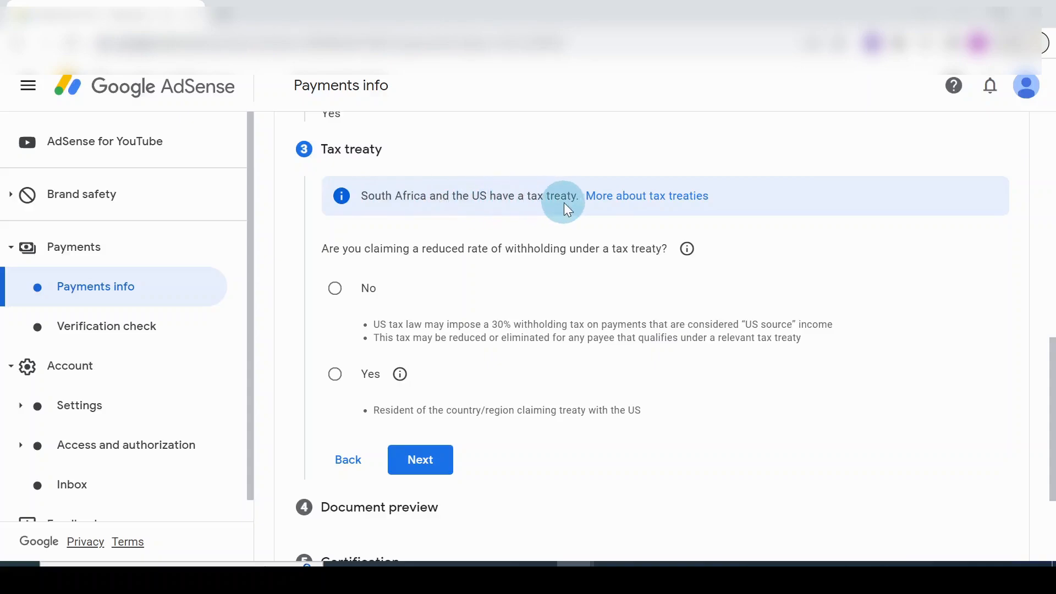
pyautogui.moveTo(409, 249)
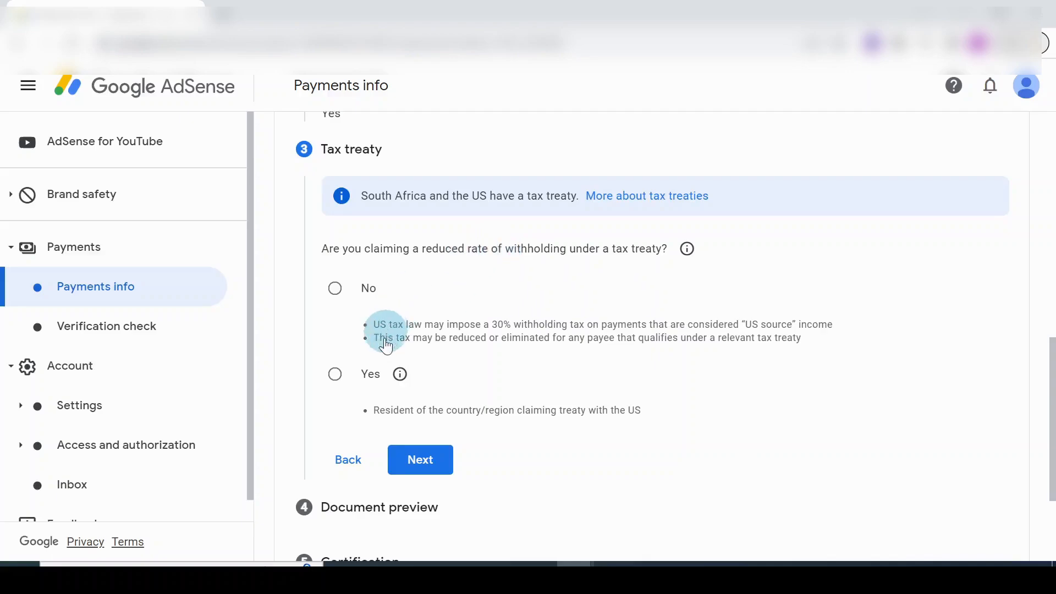
pyautogui.click(335, 374)
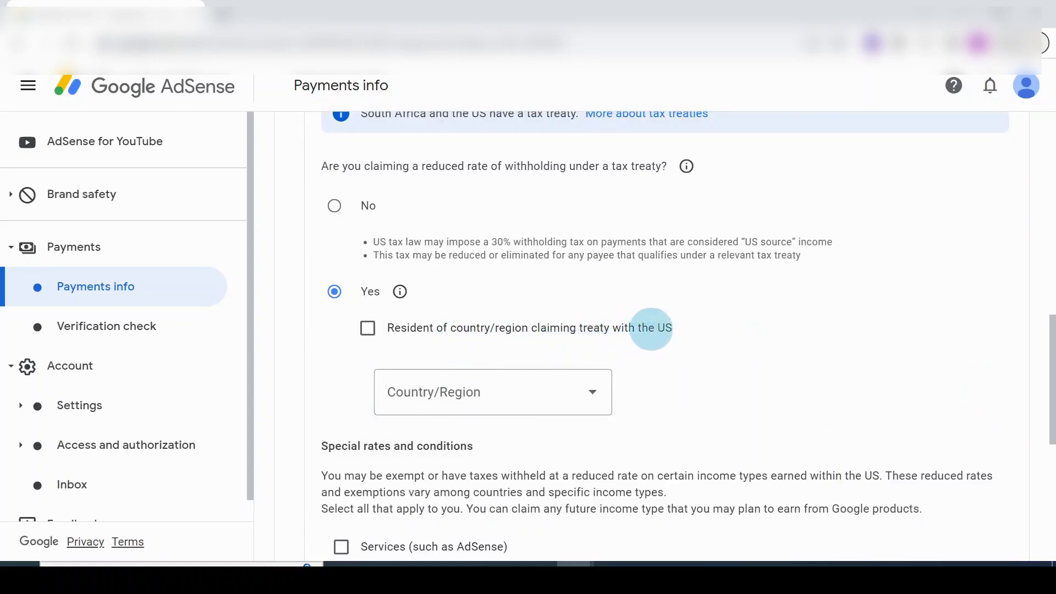
pyautogui.click(367, 328)
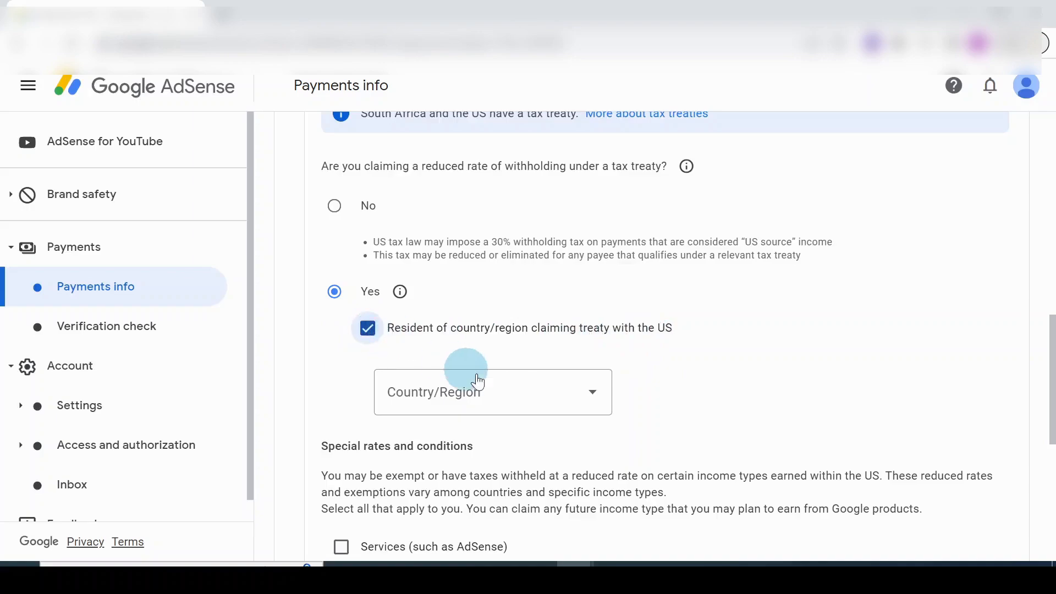
pyautogui.click(493, 391)
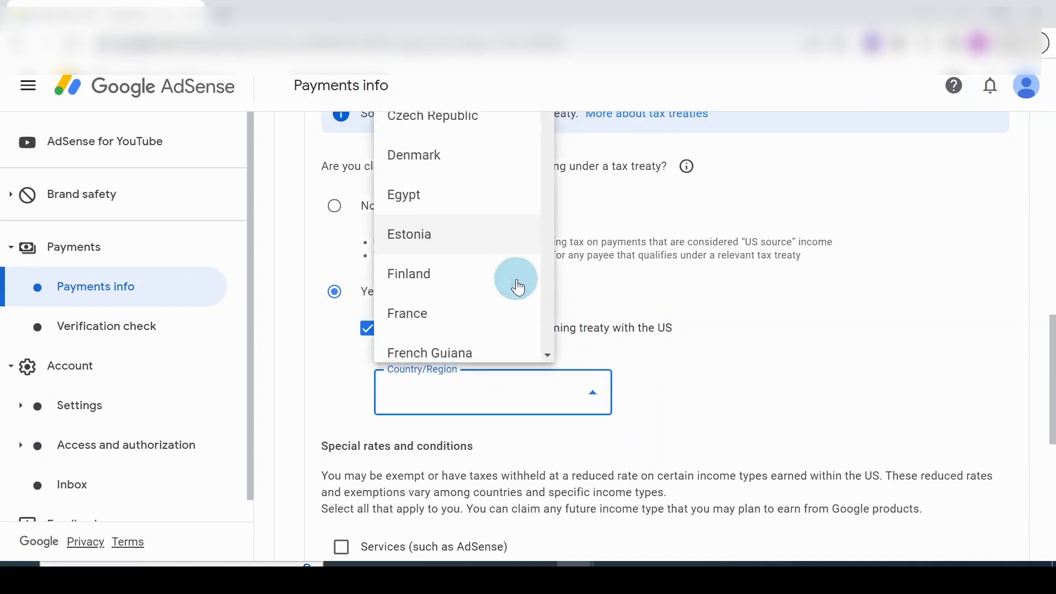
pyautogui.scroll(-3)
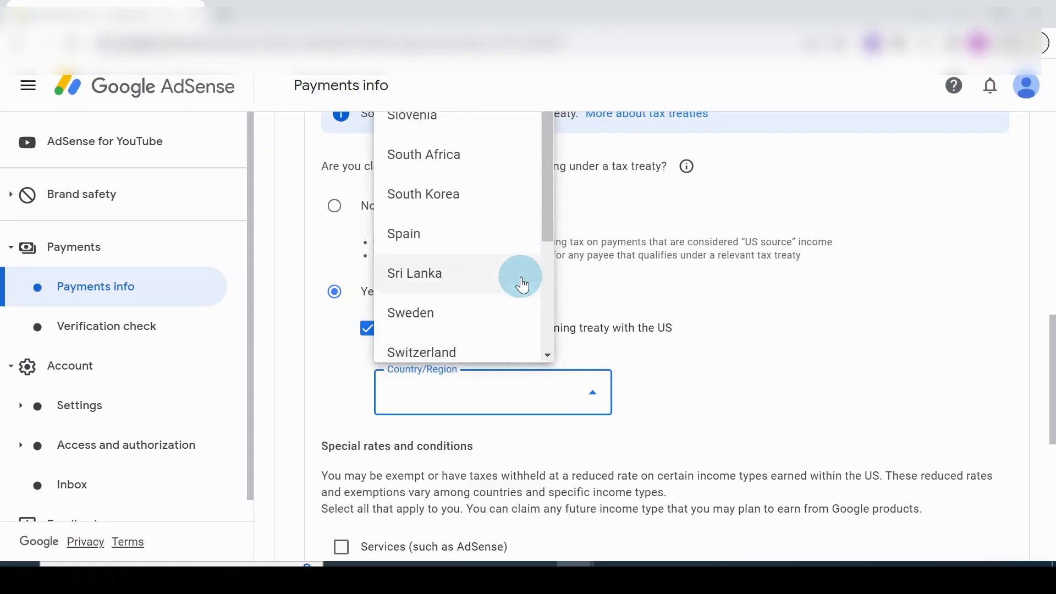
pyautogui.click(423, 154)
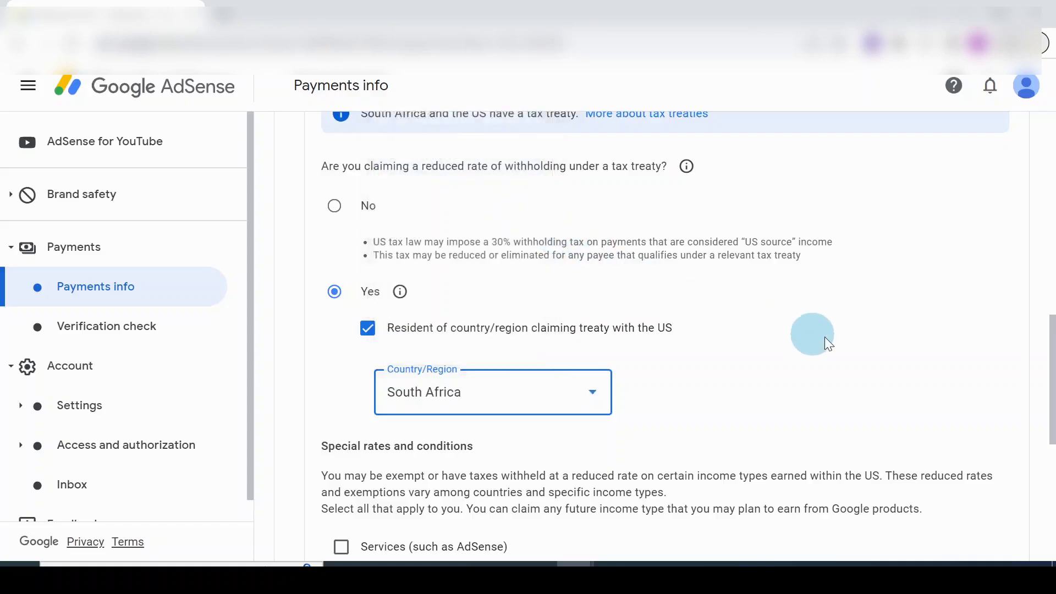
# Under Special rates and conditions, claim the Services income type.
pyautogui.scroll(-3)
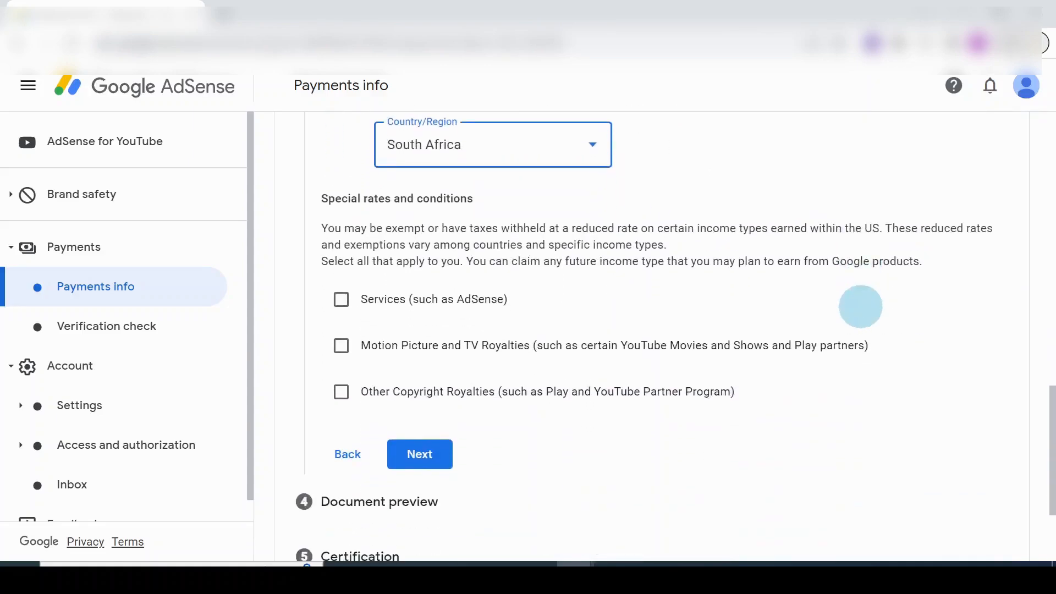
pyautogui.moveTo(635, 303)
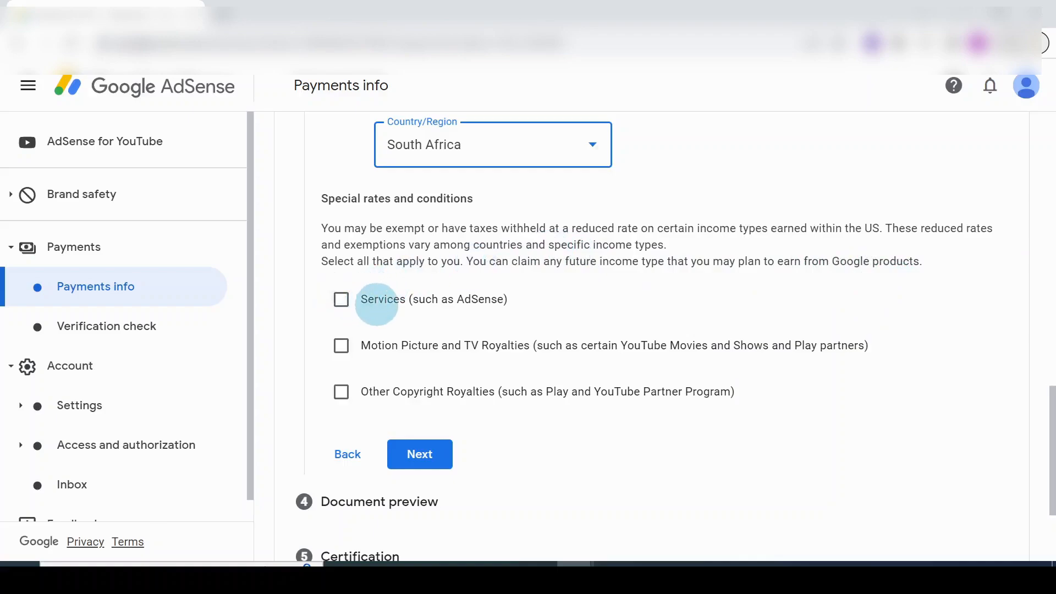
pyautogui.click(341, 299)
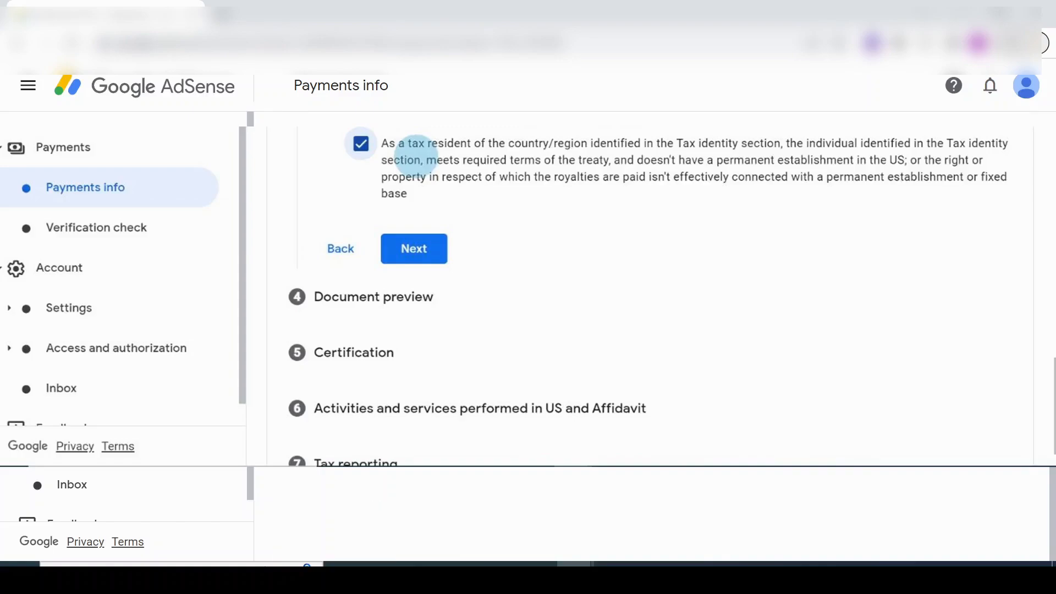
# Confirm the generated W-8BEN documents in the preview as reviewed, true and complete.
pyautogui.click(412, 248)
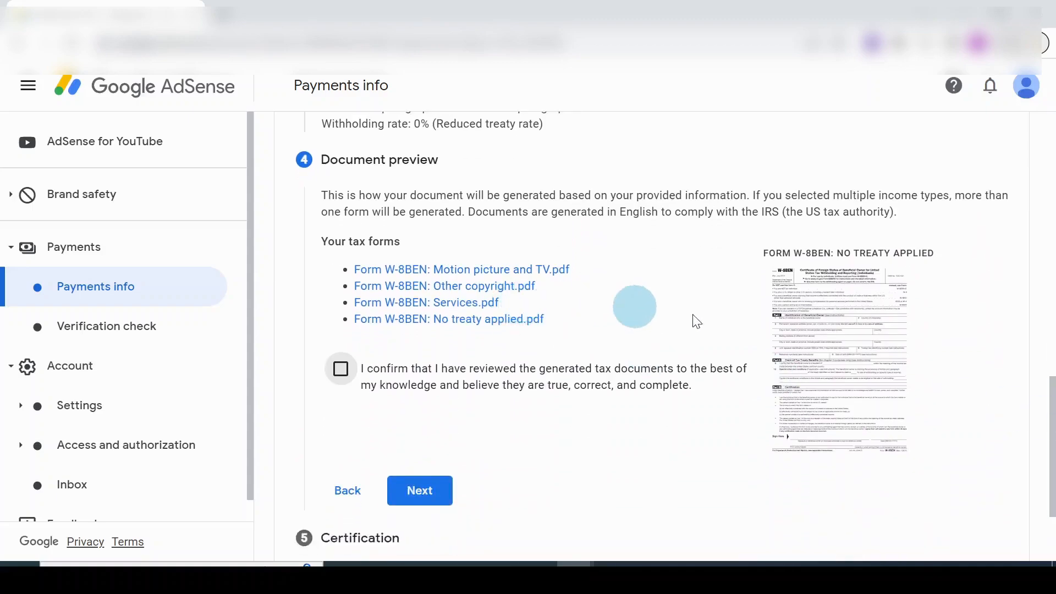
pyautogui.moveTo(845, 366)
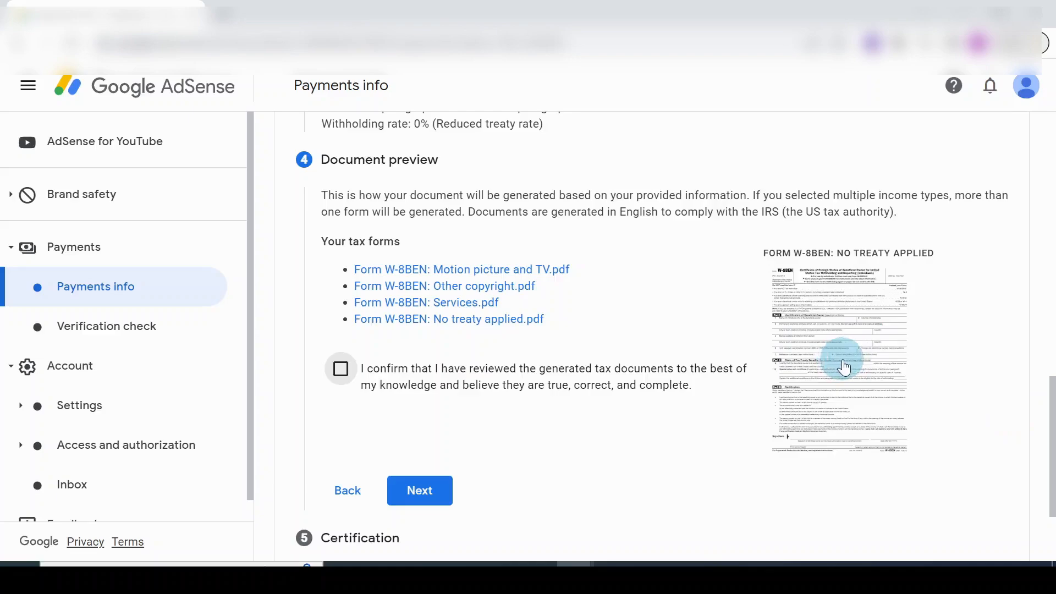
pyautogui.moveTo(835, 326)
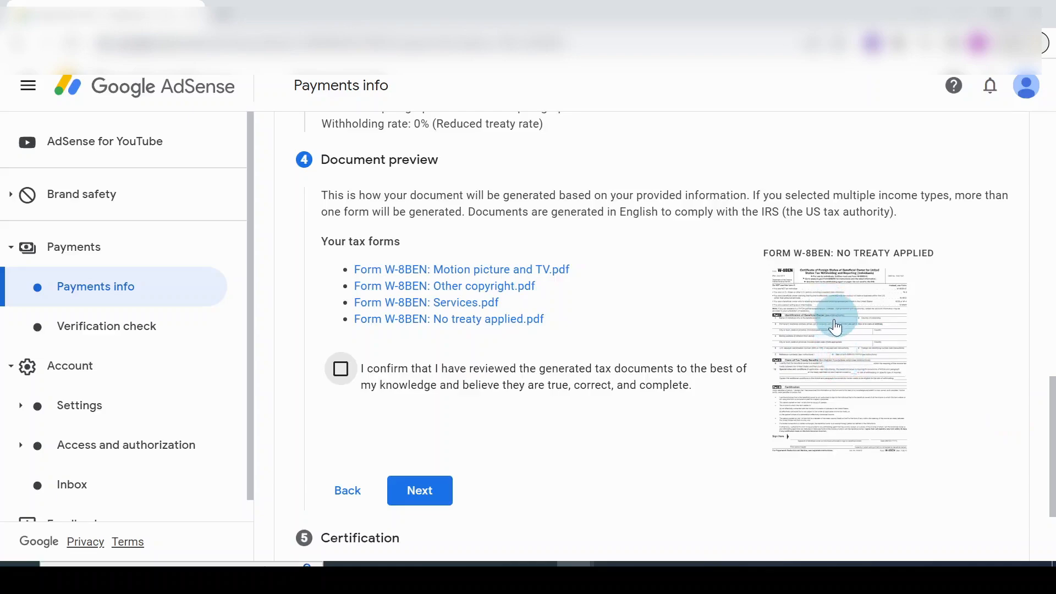
pyautogui.moveTo(829, 391)
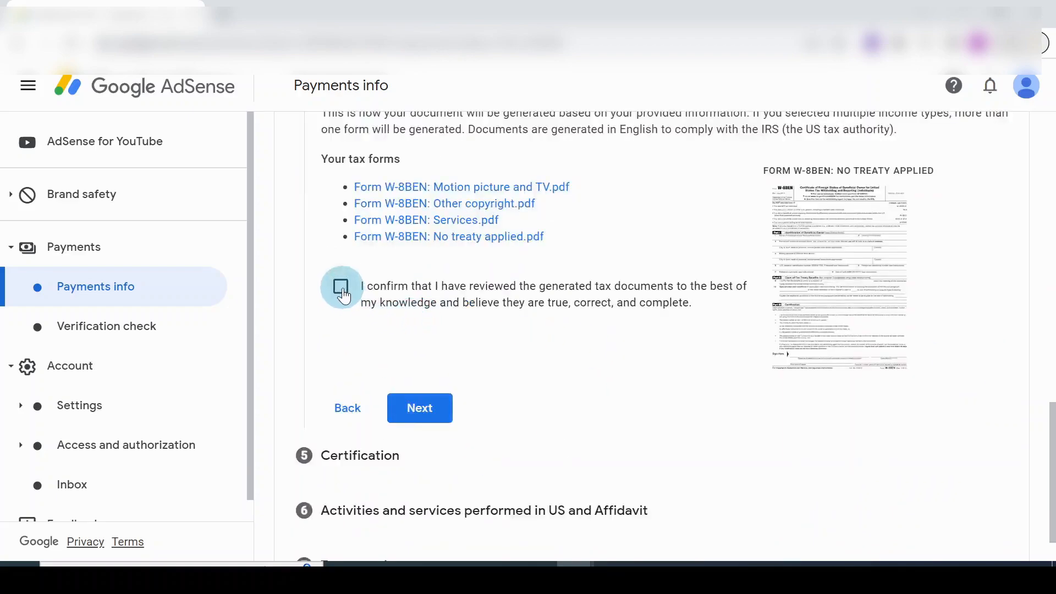
pyautogui.click(341, 286)
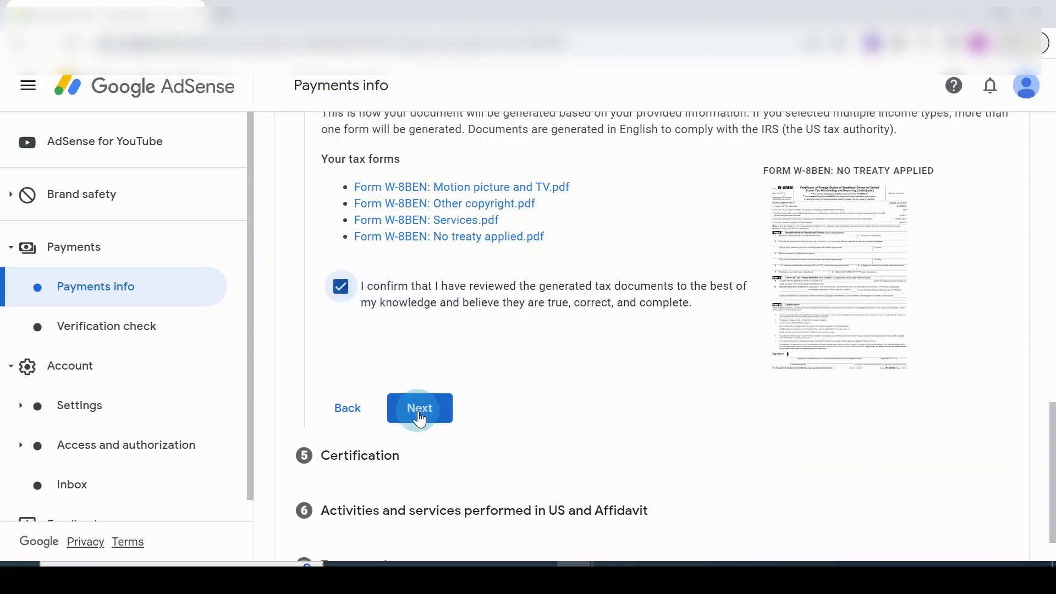
# Certify as 'Yes, I am the person named in the Tax identity section' and sign.
pyautogui.click(419, 407)
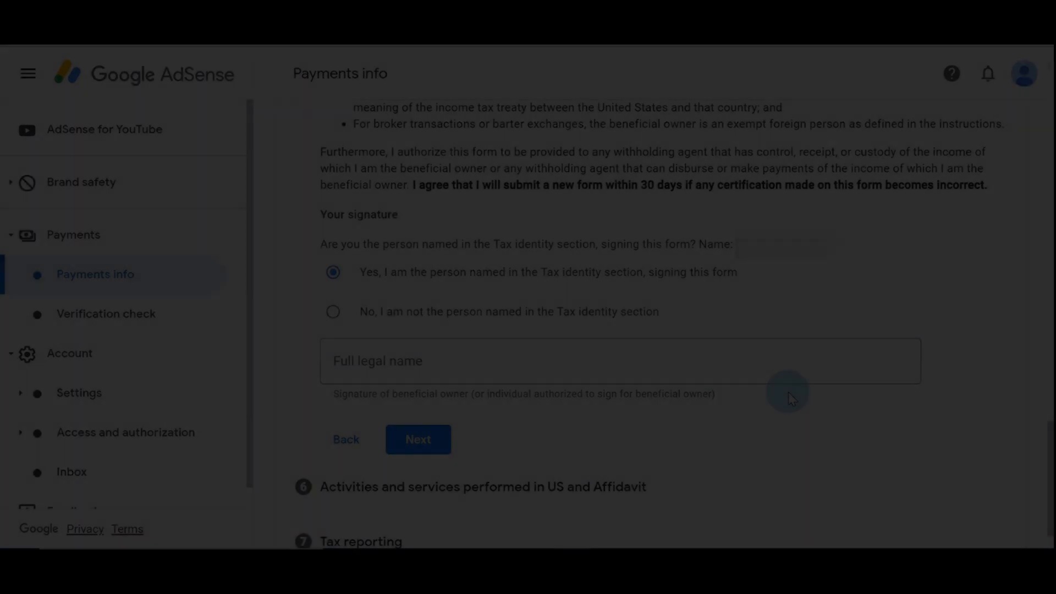
pyautogui.click(418, 439)
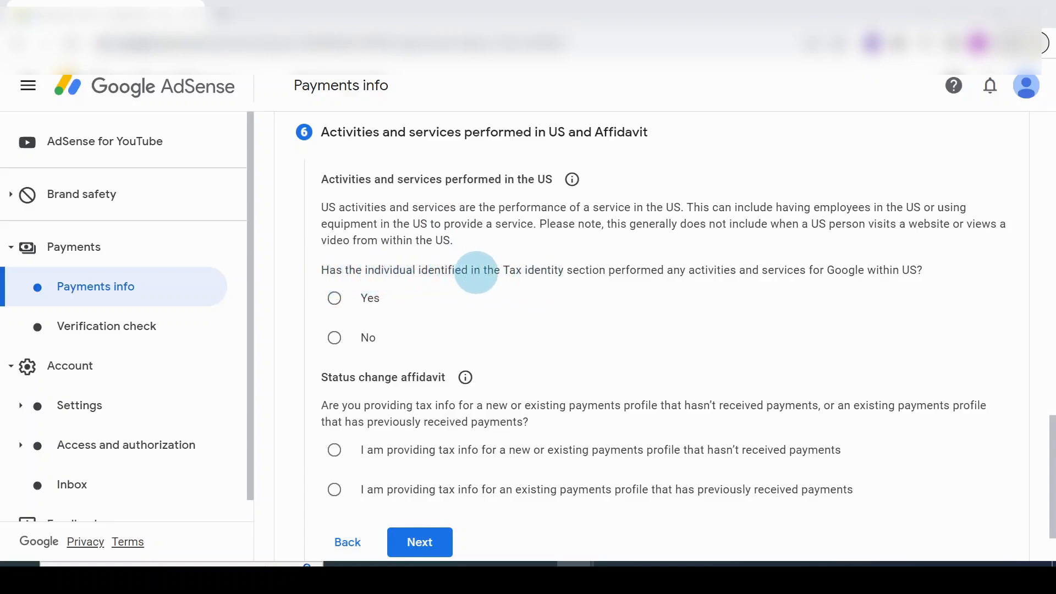
pyautogui.moveTo(653, 267)
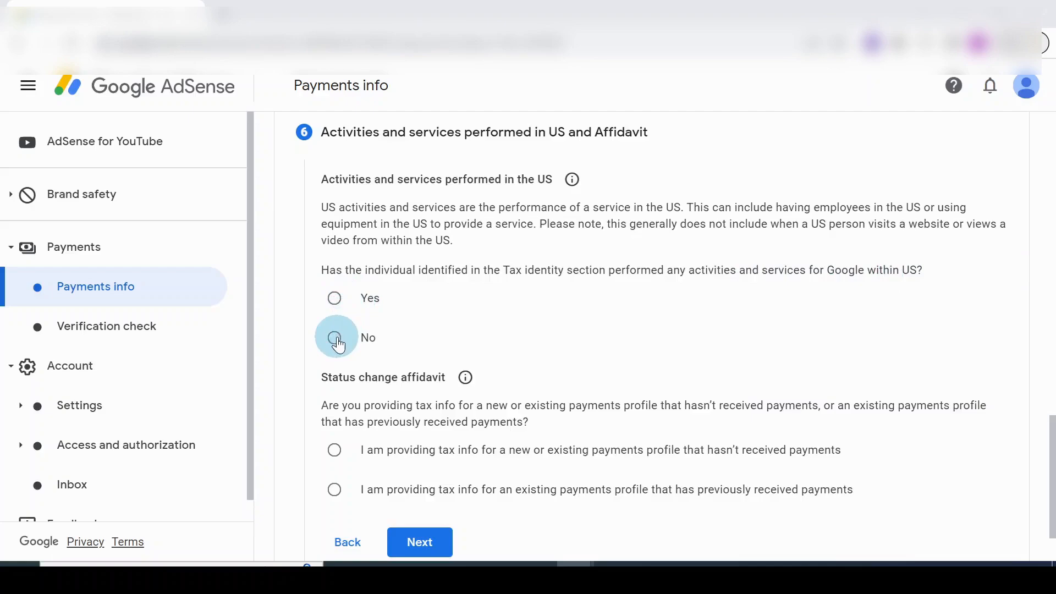
# Answer No to US activities, certify services are solely outside the US, declare a never-paid profile, and continue.
pyautogui.click(334, 338)
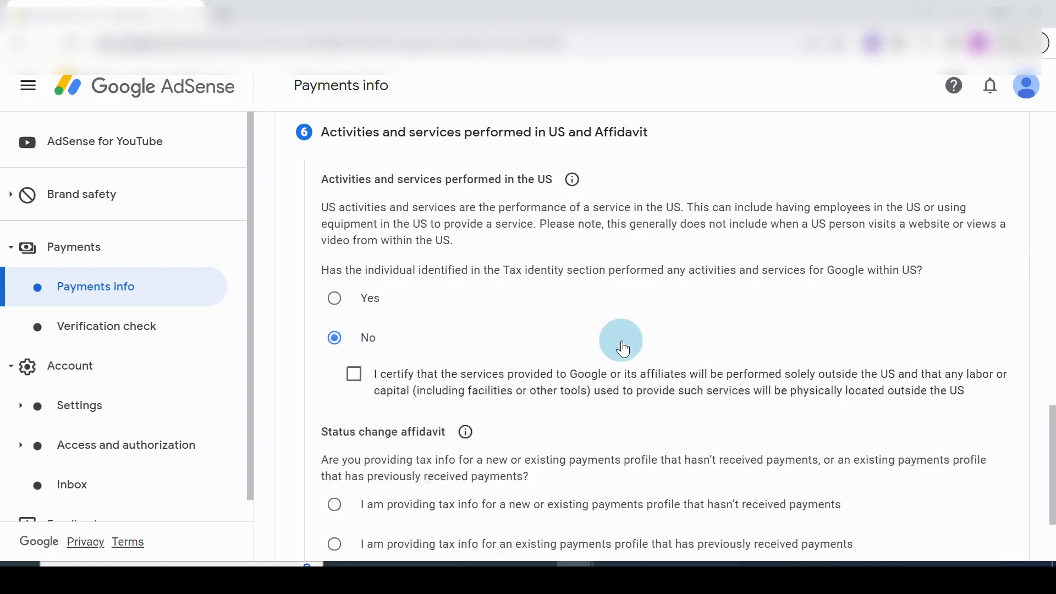
pyautogui.moveTo(353, 380)
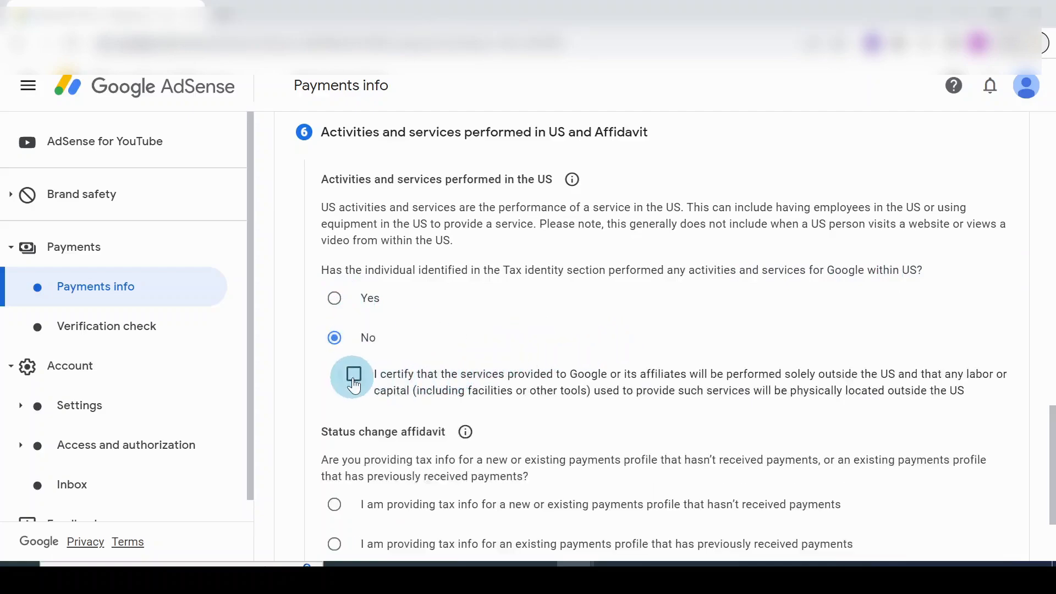
pyautogui.click(353, 374)
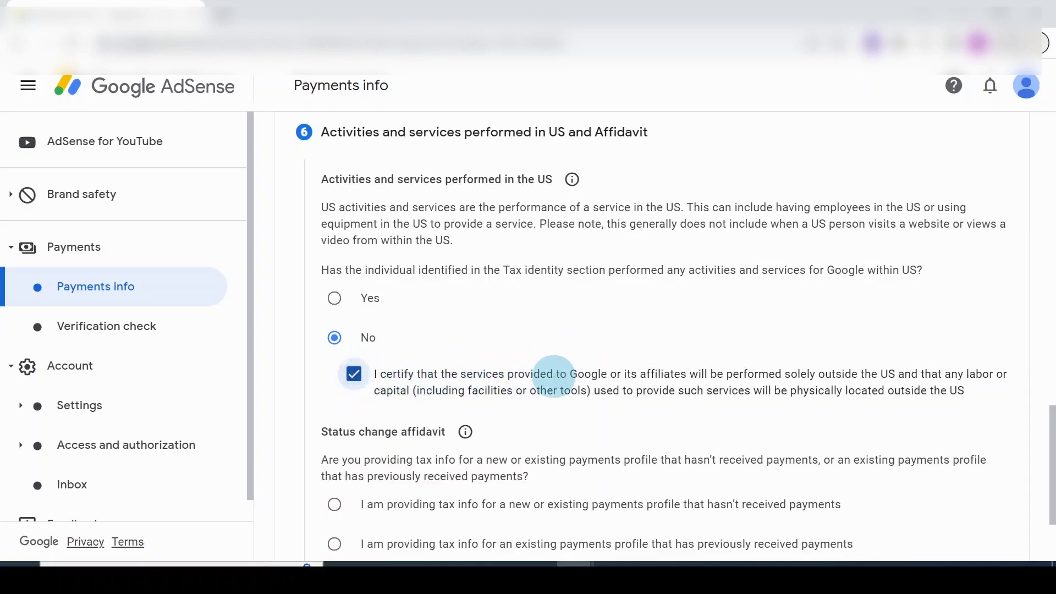
pyautogui.moveTo(618, 410)
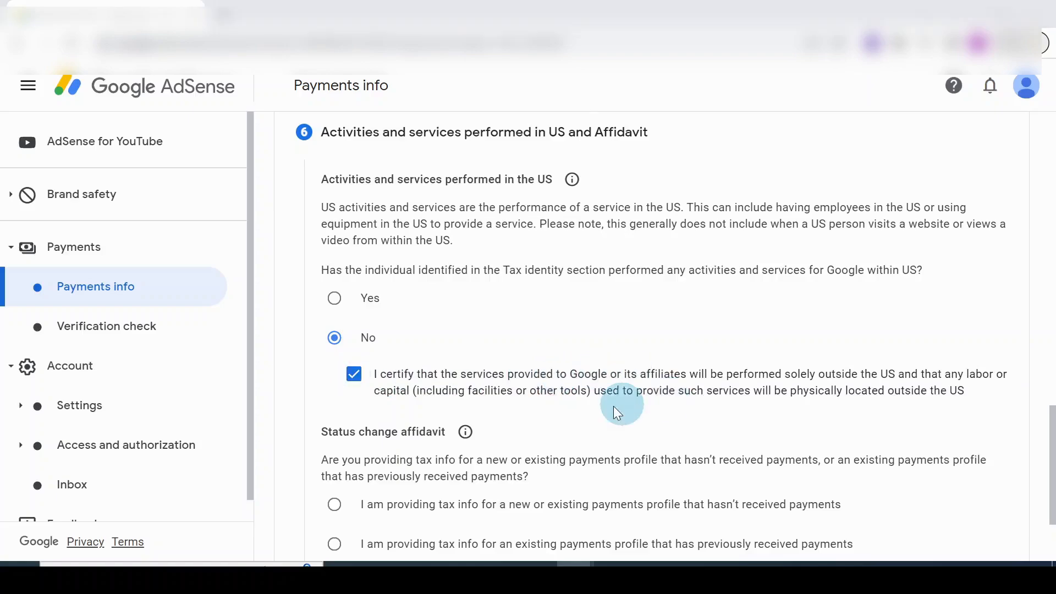
pyautogui.moveTo(767, 392)
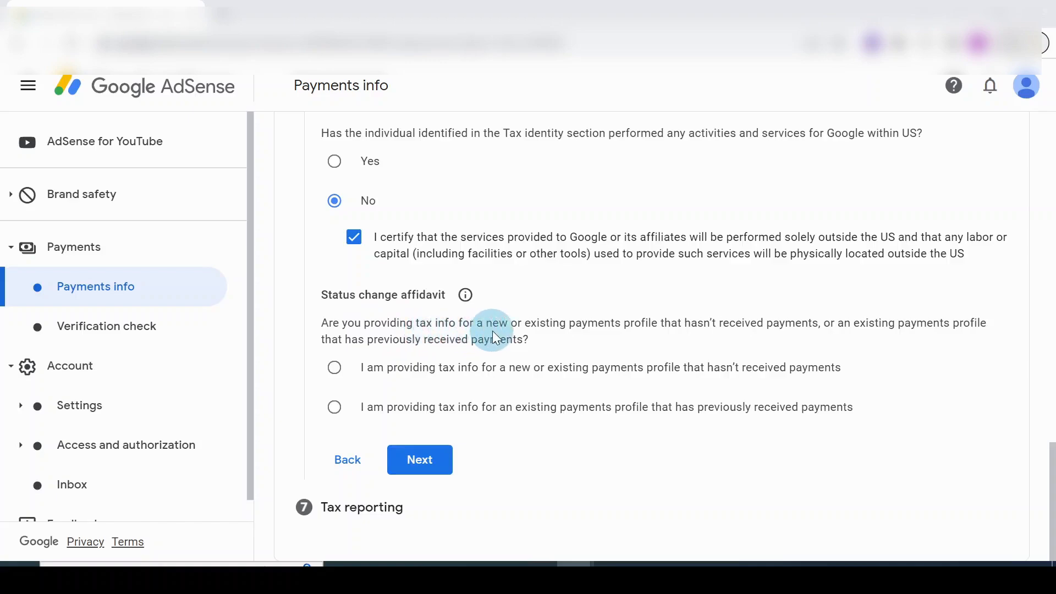
pyautogui.moveTo(610, 323)
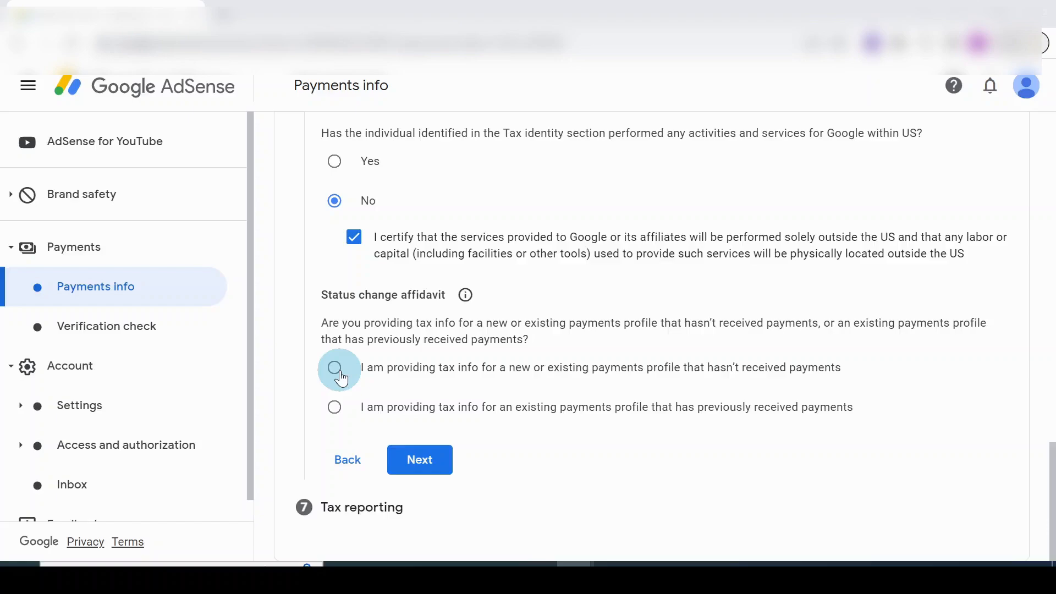
pyautogui.click(334, 367)
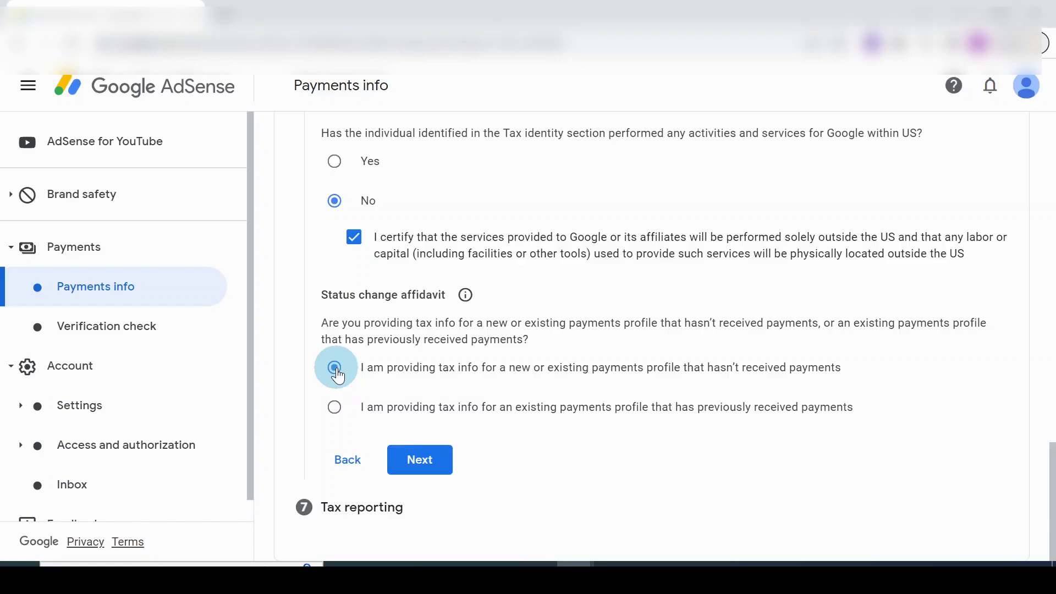
pyautogui.click(335, 367)
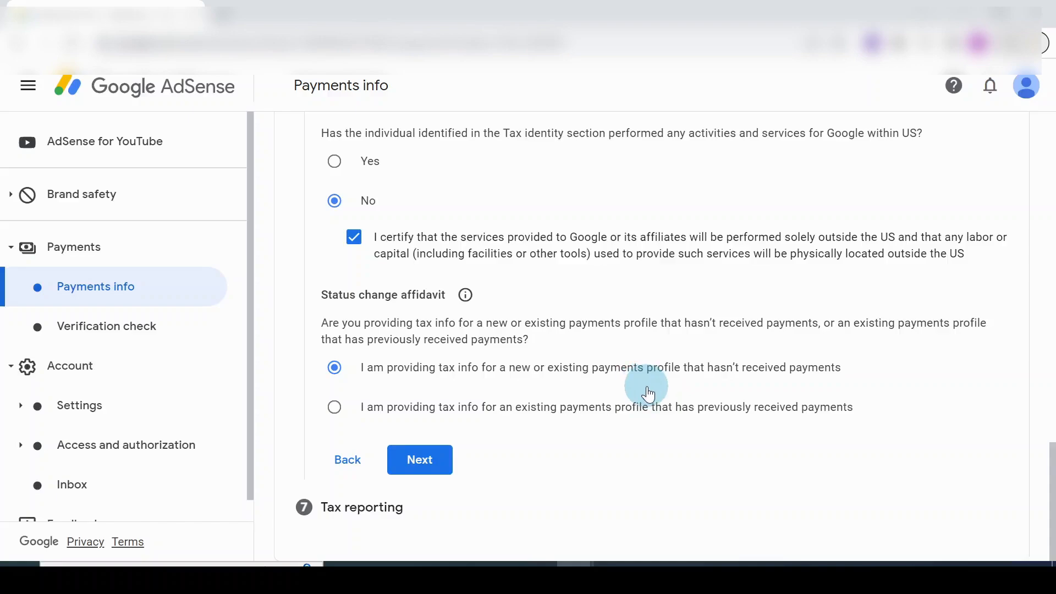
pyautogui.click(419, 460)
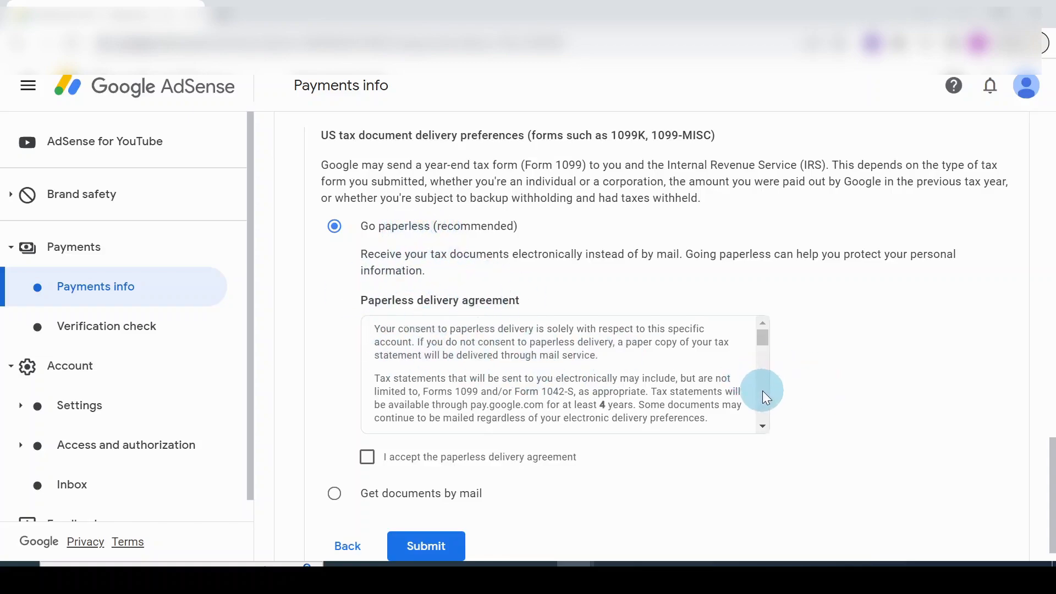
# Accept the paperless delivery agreement and submit the tax info so the W-8BEN shows approved.
pyautogui.scroll(-3)
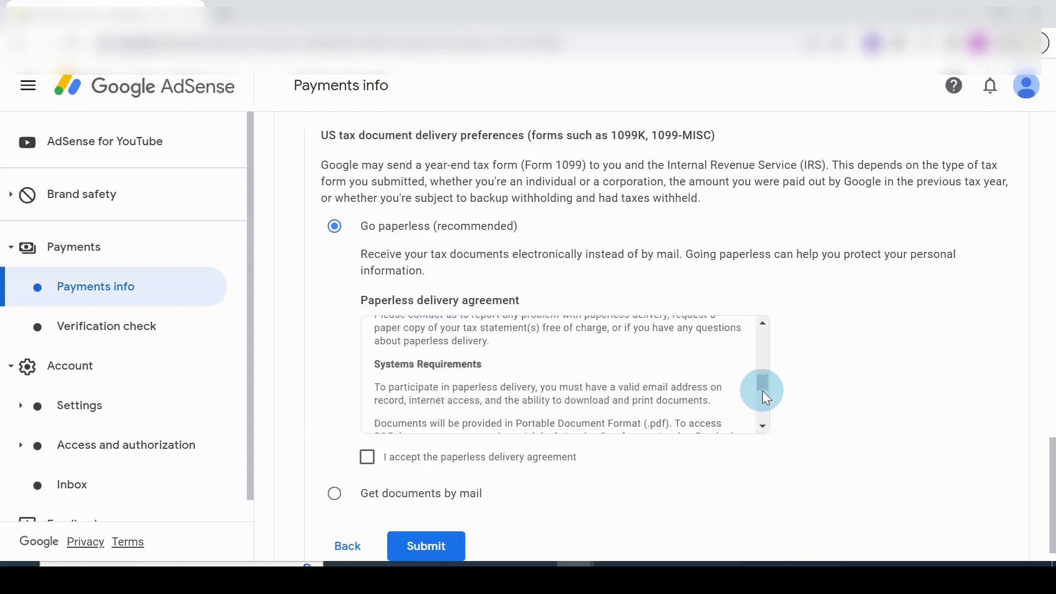
pyautogui.scroll(-3)
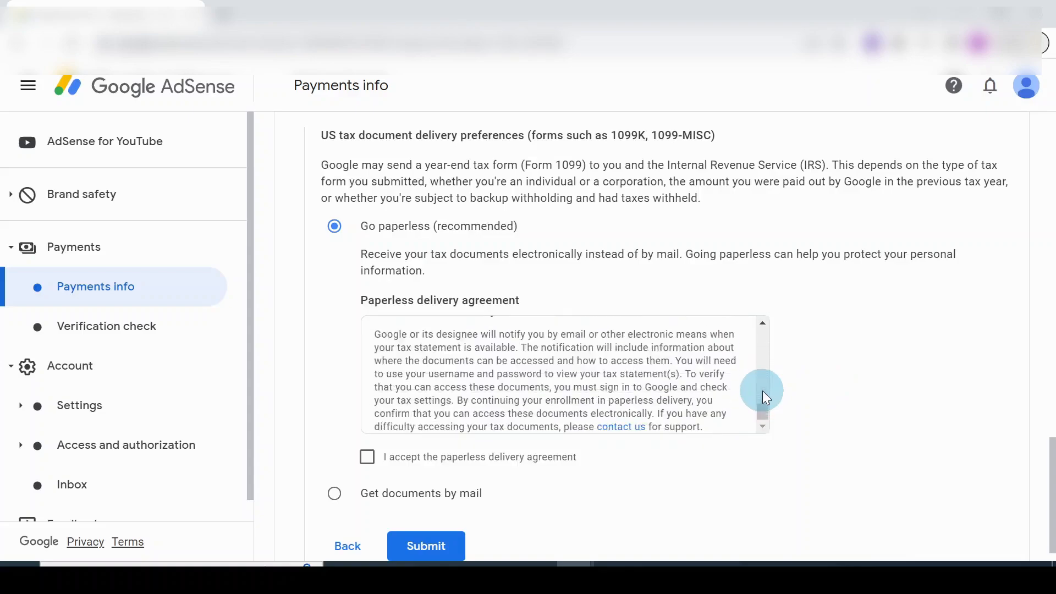
pyautogui.scroll(-3)
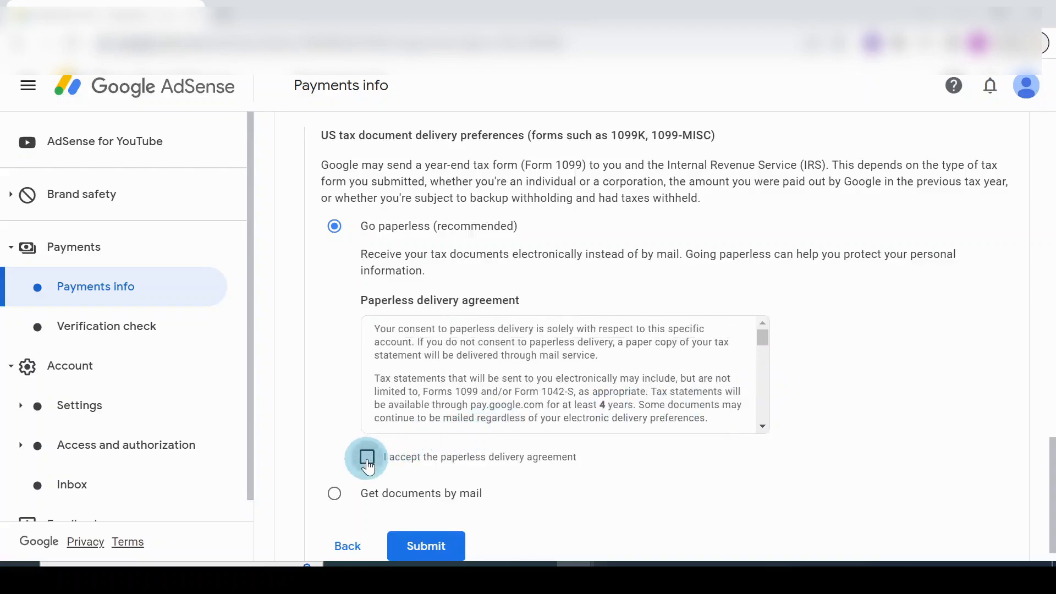
pyautogui.click(368, 457)
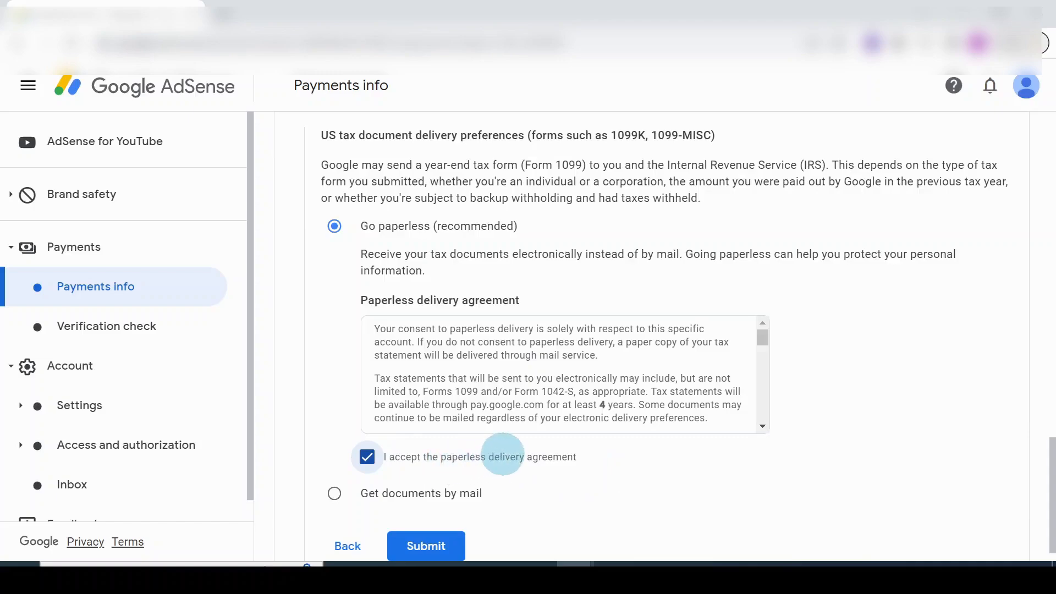
pyautogui.moveTo(586, 469)
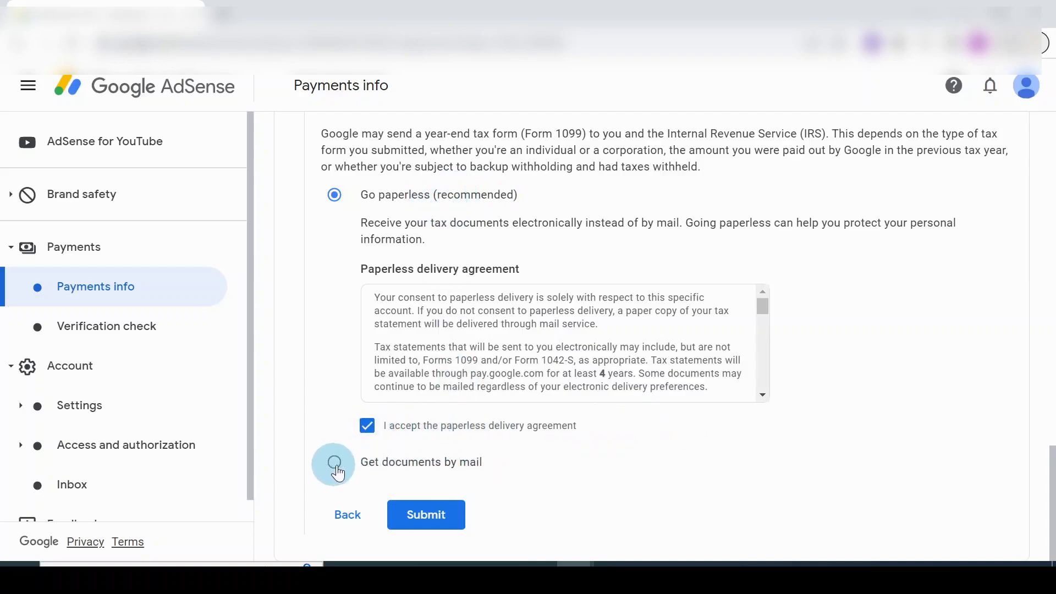
pyautogui.click(426, 515)
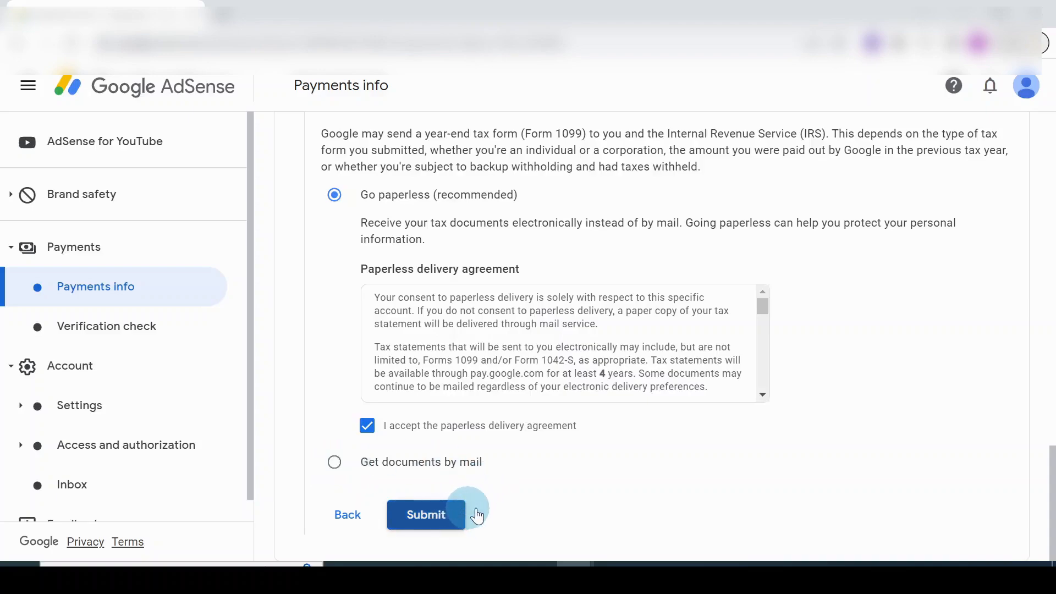
pyautogui.click(425, 514)
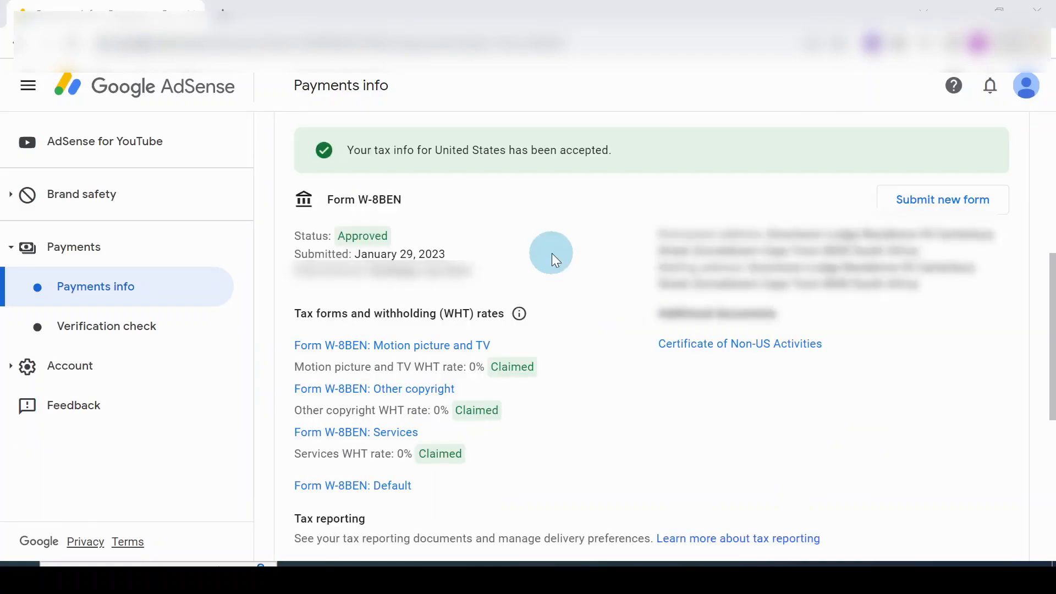
pyautogui.moveTo(481, 182)
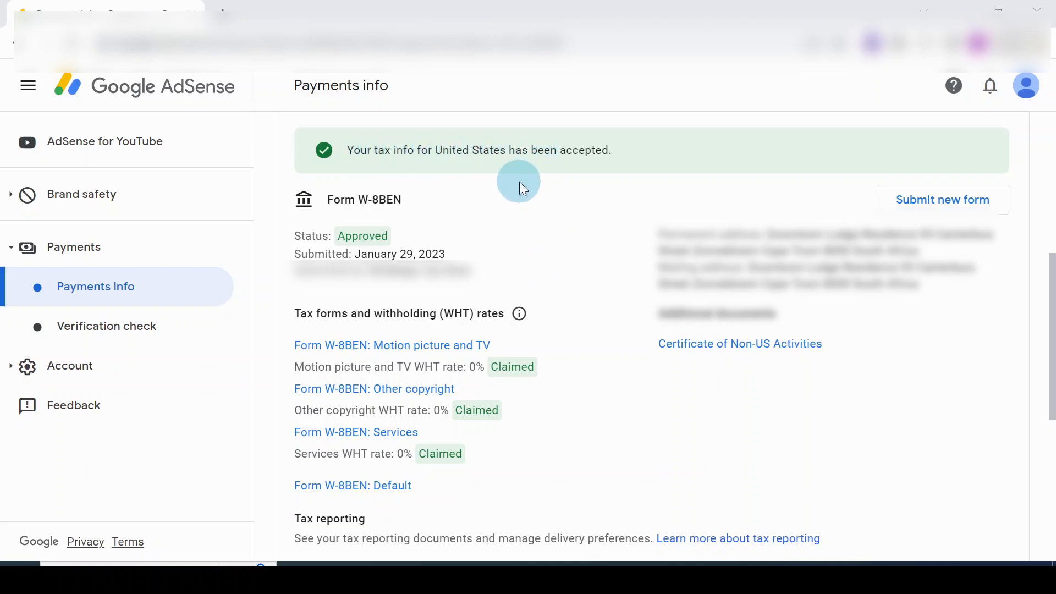
pyautogui.moveTo(523, 206)
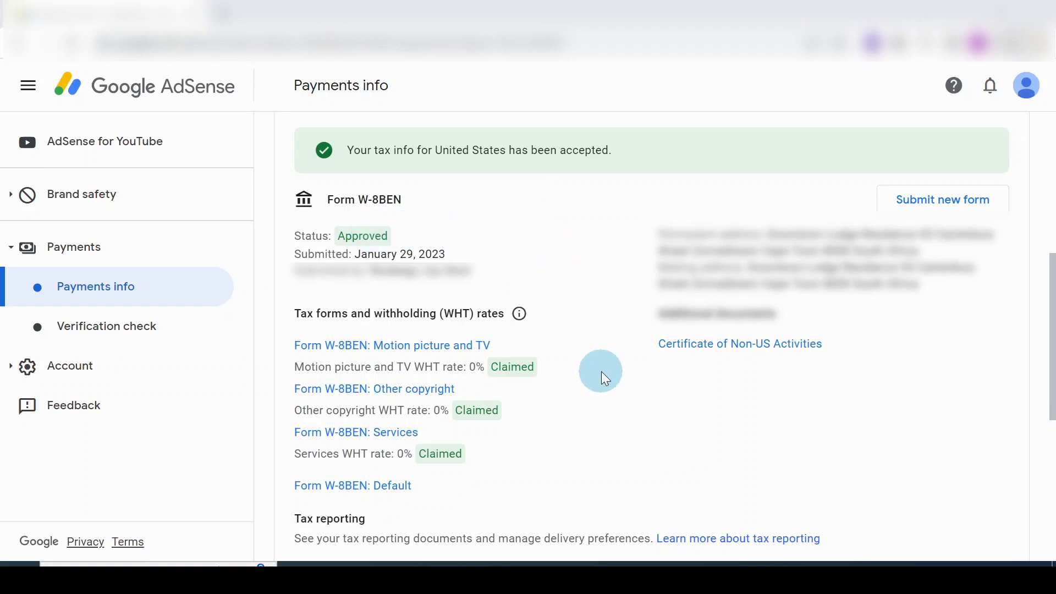
pyautogui.moveTo(328, 330)
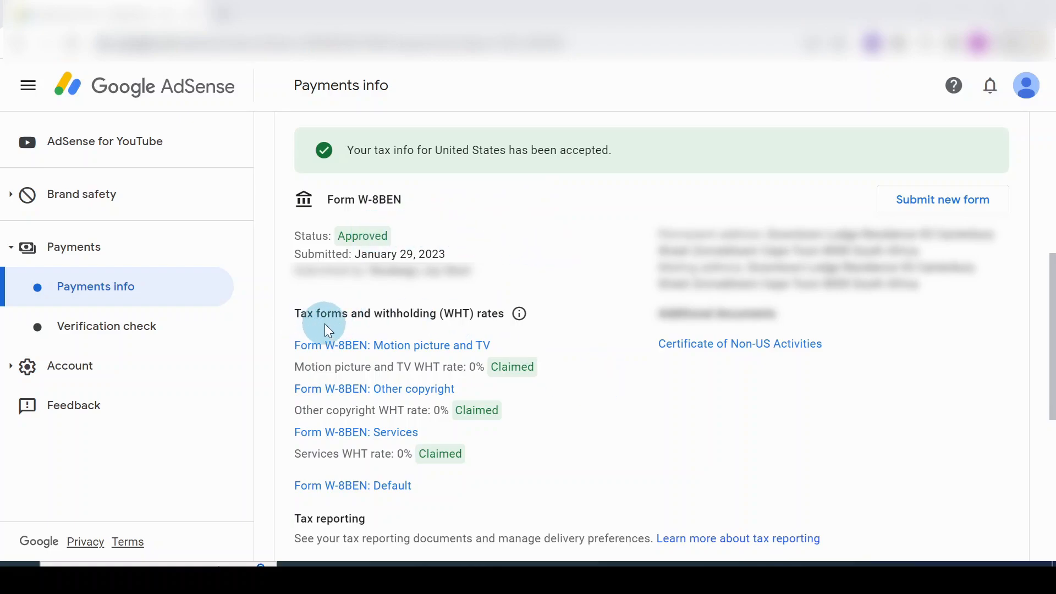
pyautogui.moveTo(533, 393)
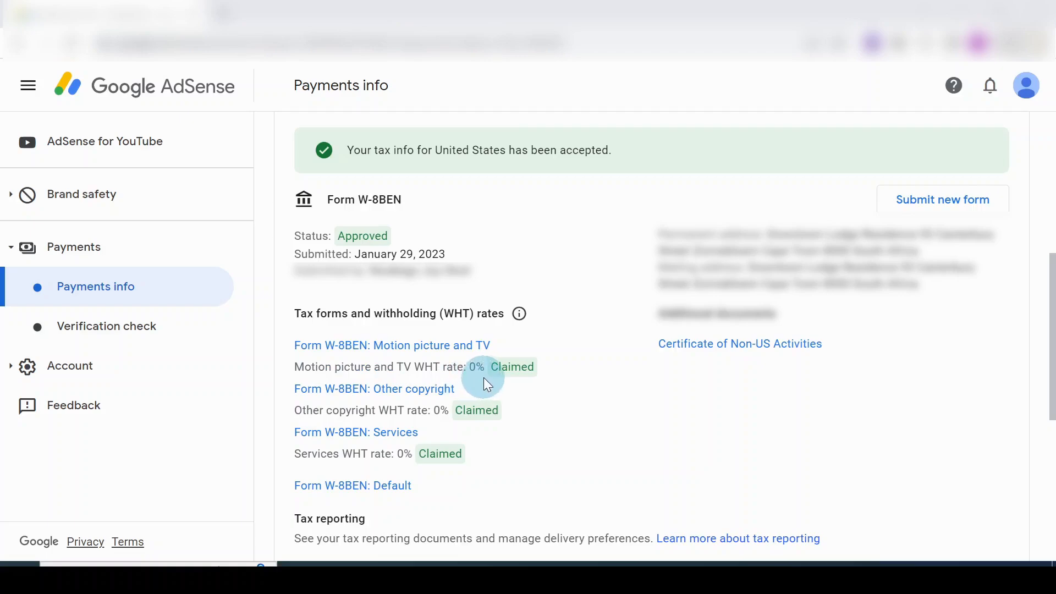
pyautogui.moveTo(294, 407)
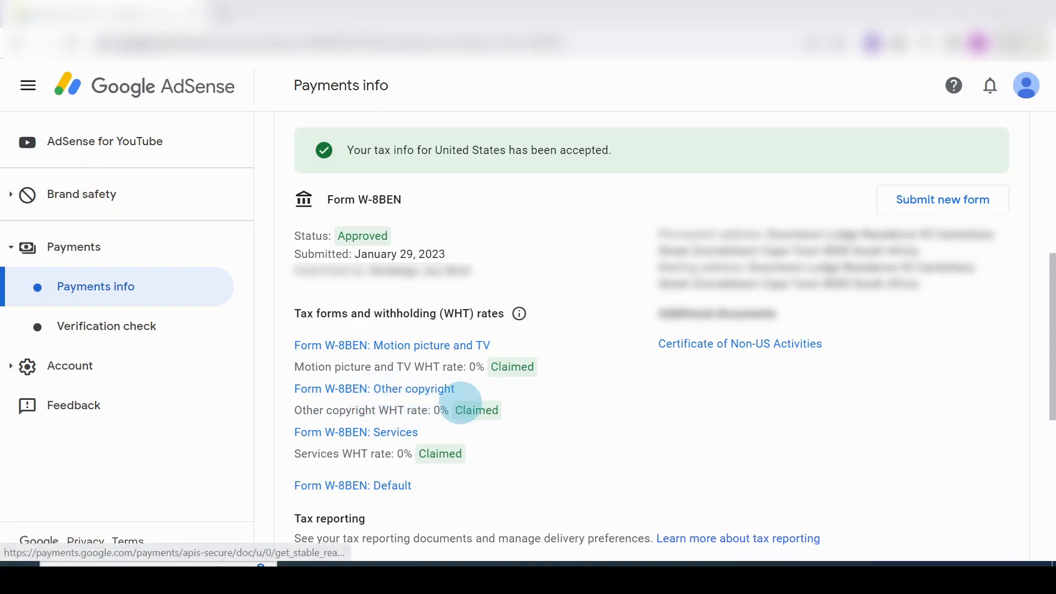
pyautogui.moveTo(403, 438)
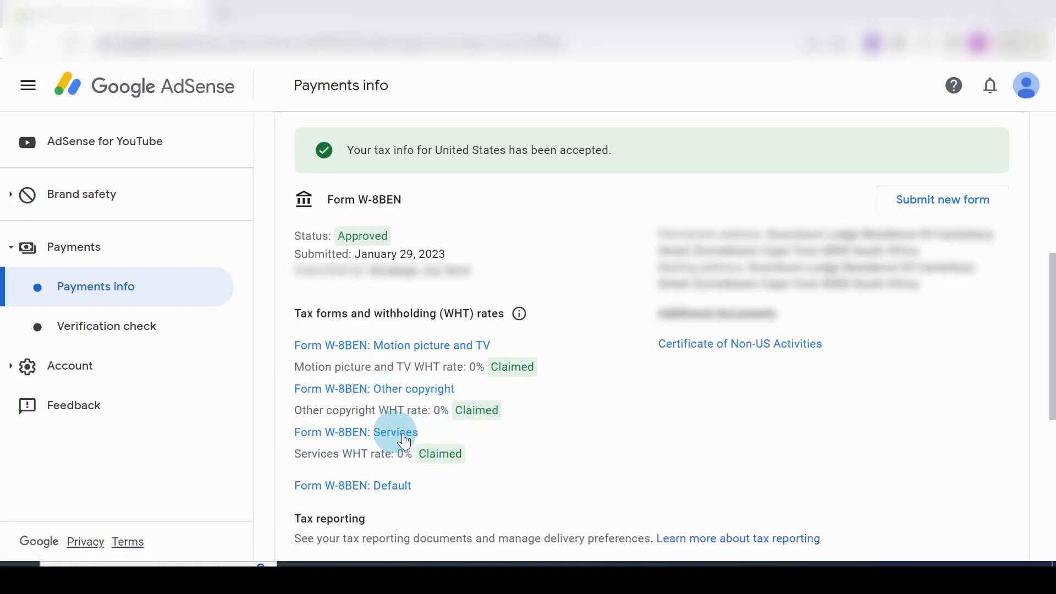
pyautogui.moveTo(565, 448)
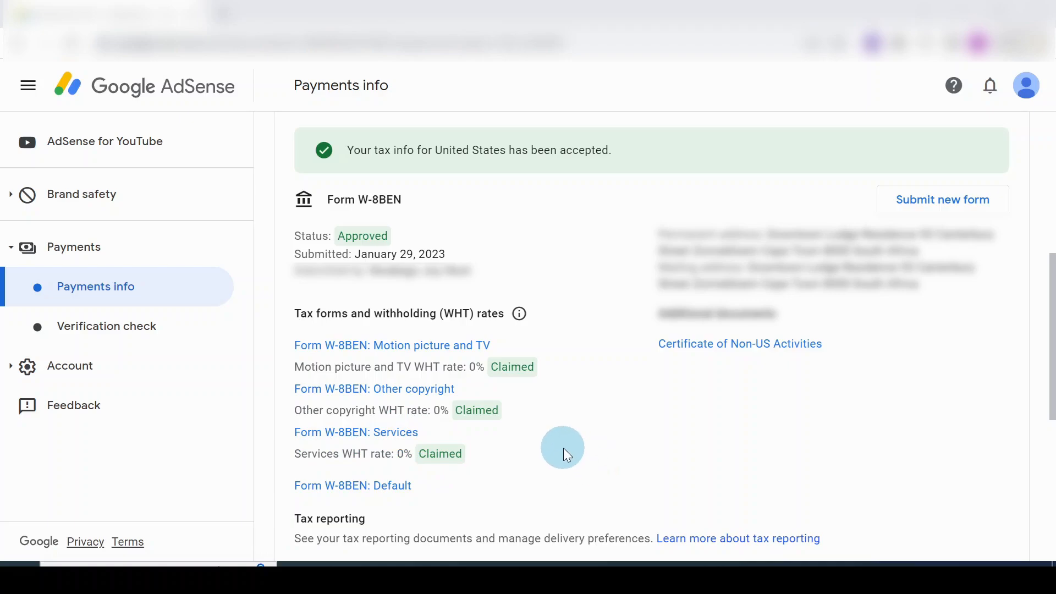
pyautogui.moveTo(539, 425)
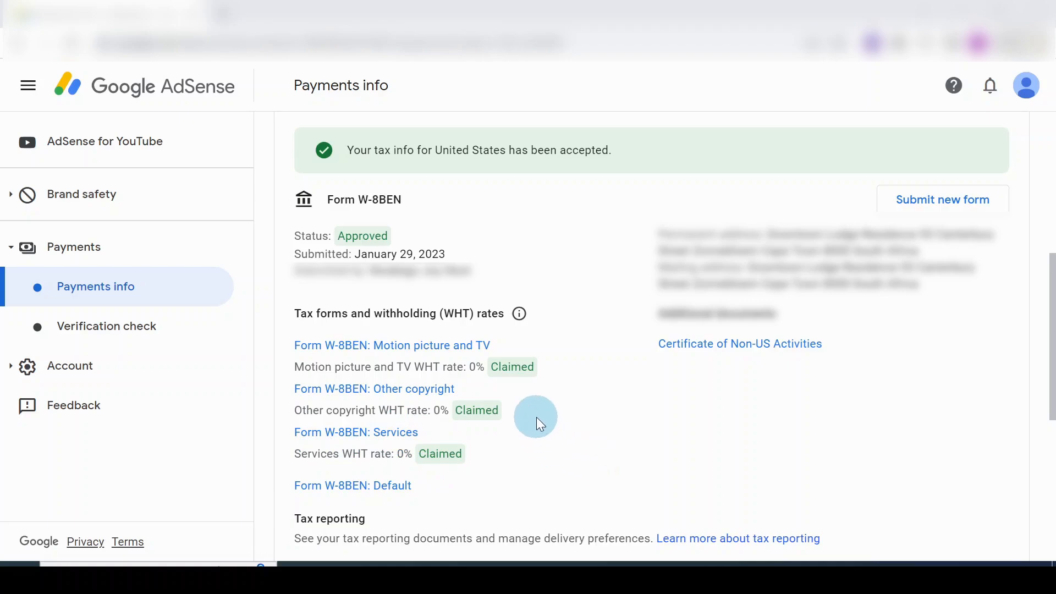